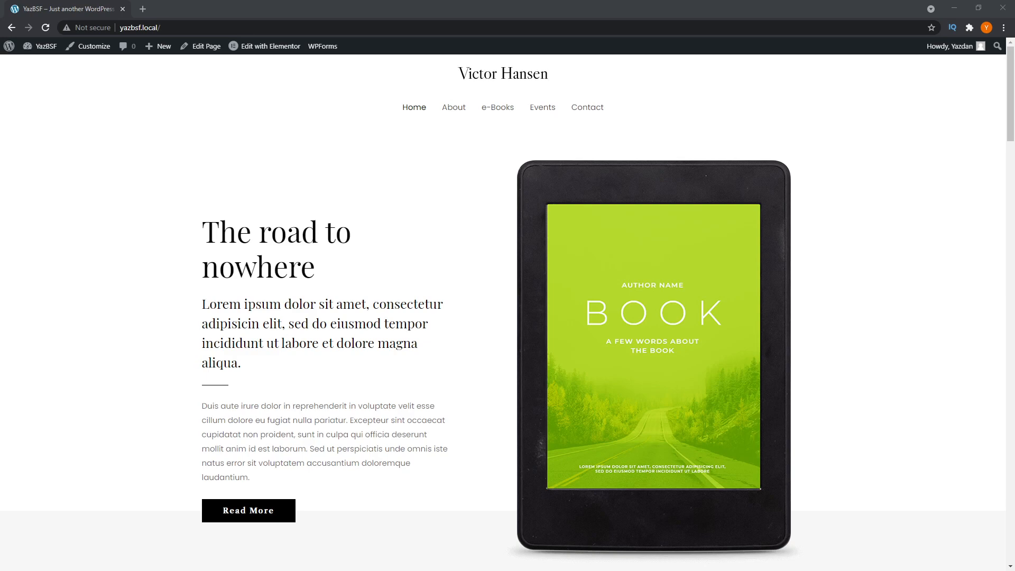
Step: Launch the Astra Customizer and go into Global > Buttons for site-wide button styling
scroll("down", 3)
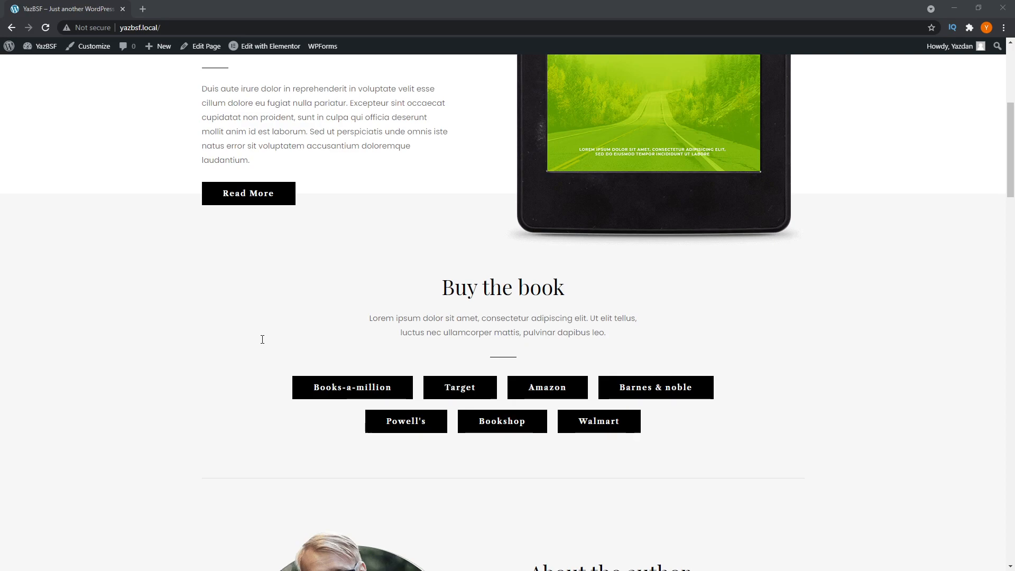
mouse_move(100, 80)
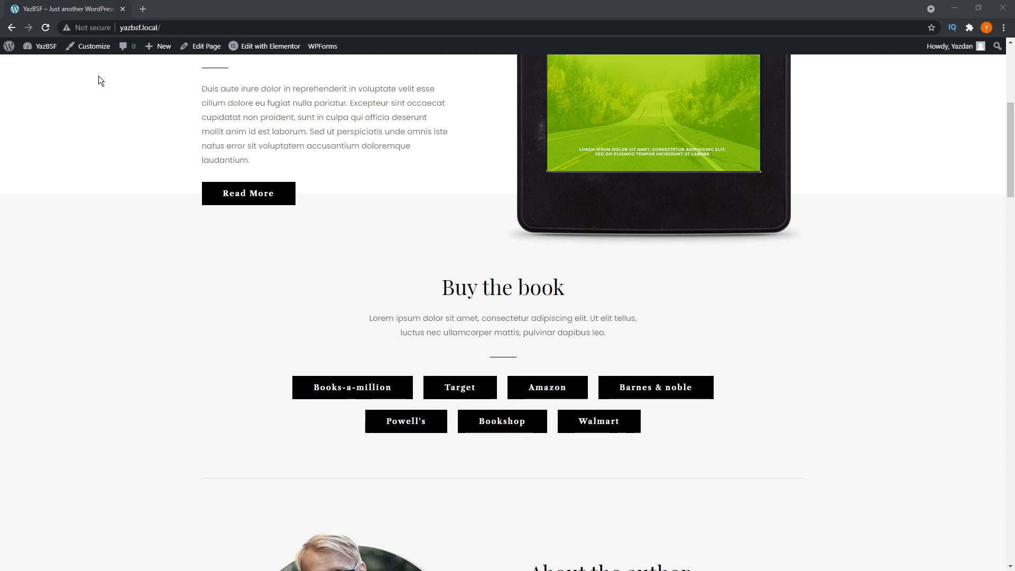
left_click(94, 45)
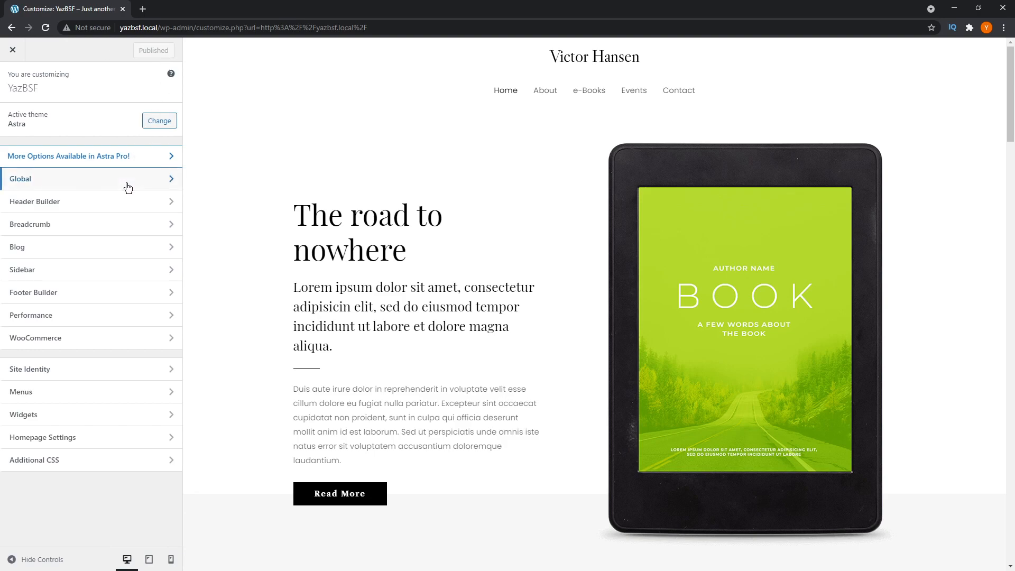
left_click(91, 178)
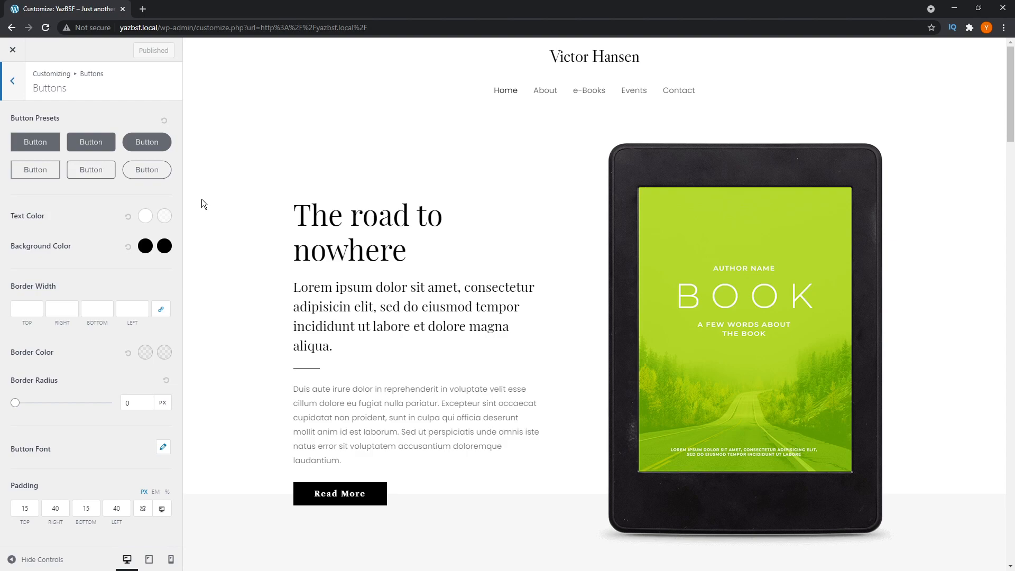
mouse_move(206, 177)
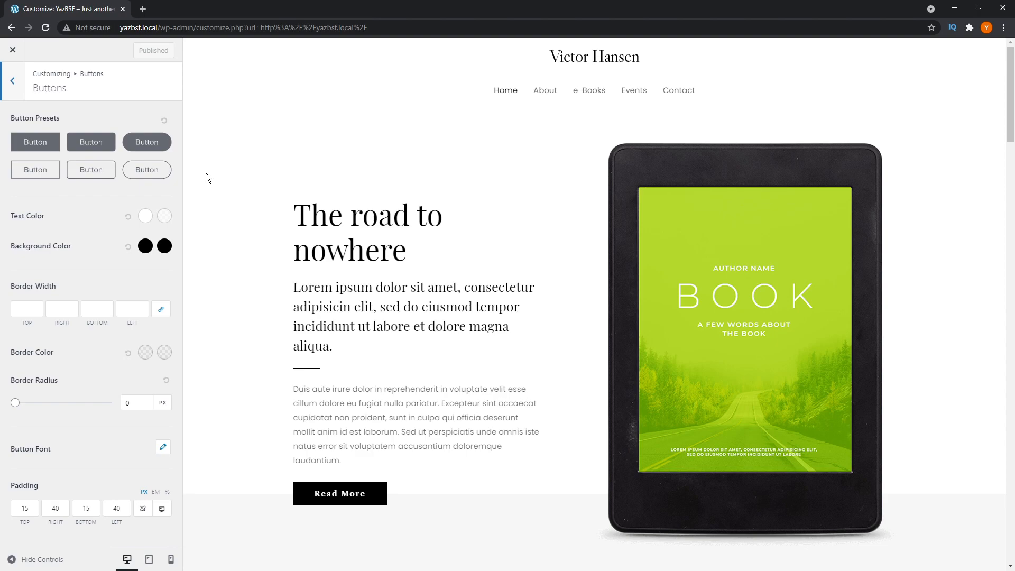
mouse_move(73, 112)
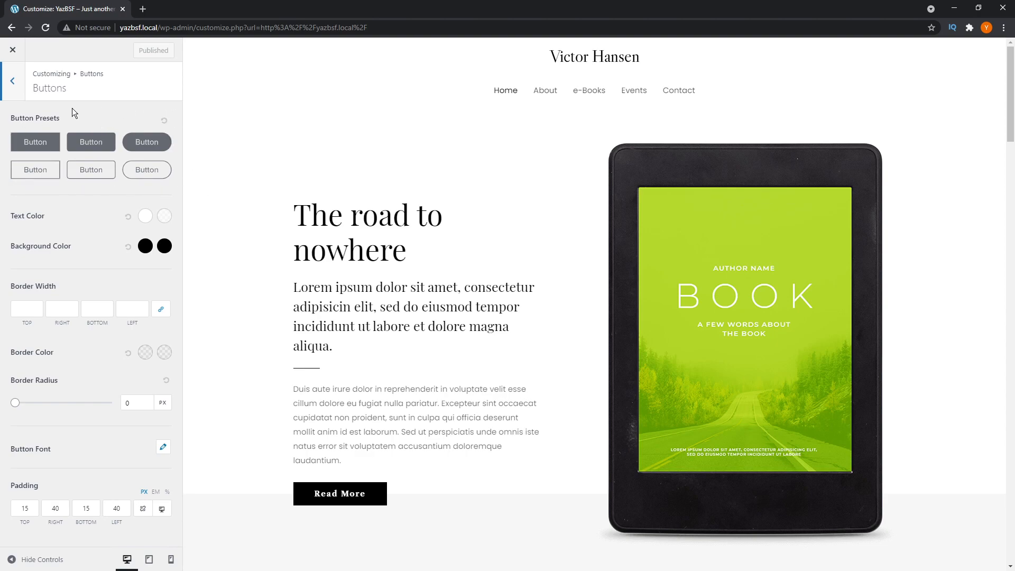
mouse_move(41, 116)
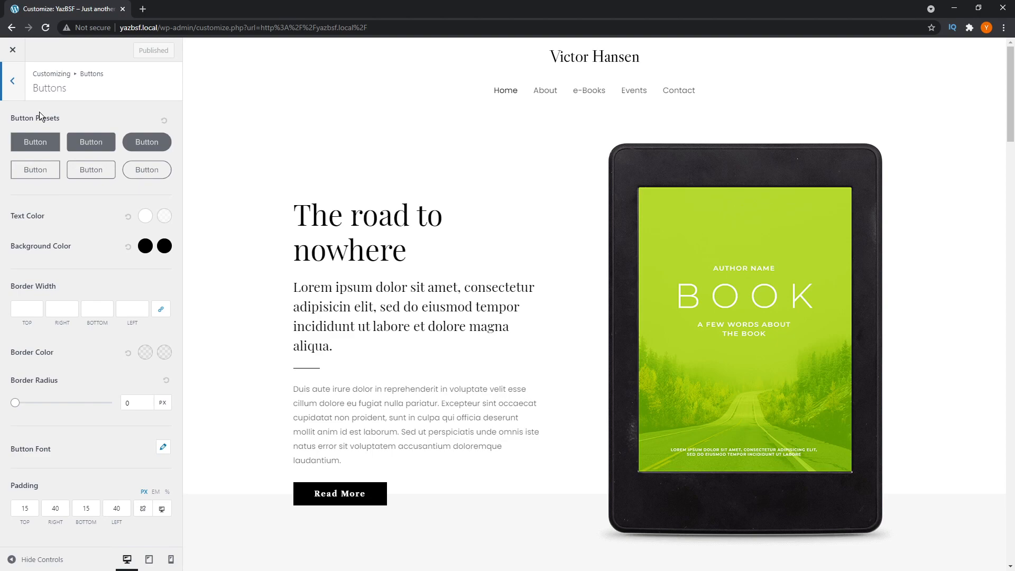
mouse_move(146, 142)
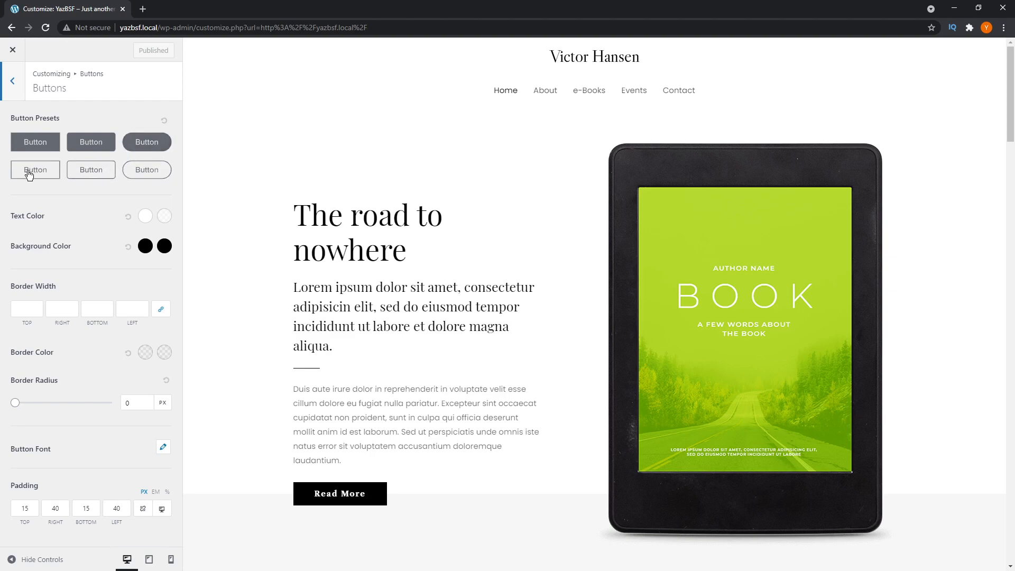
mouse_move(182, 191)
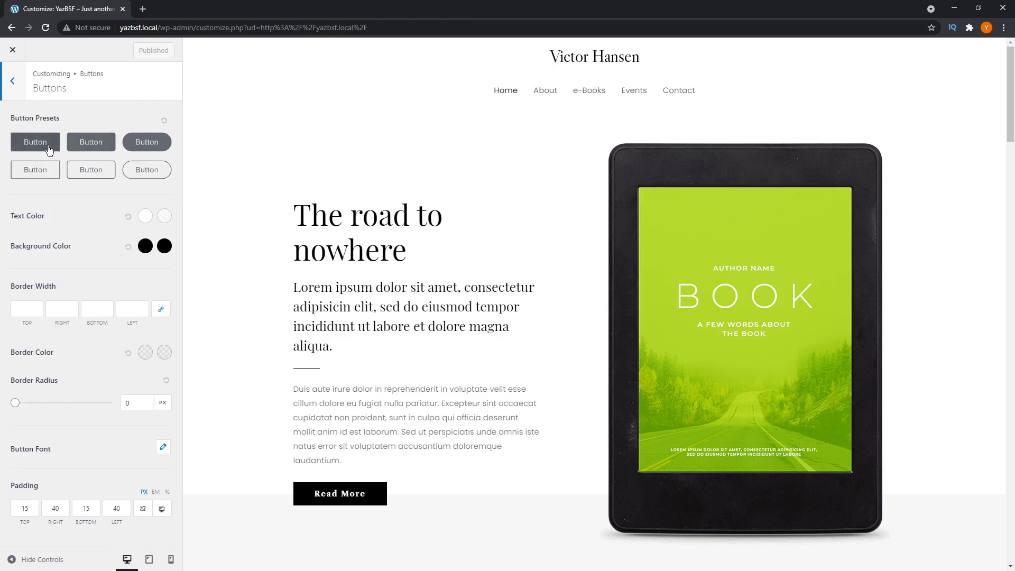
mouse_move(91, 142)
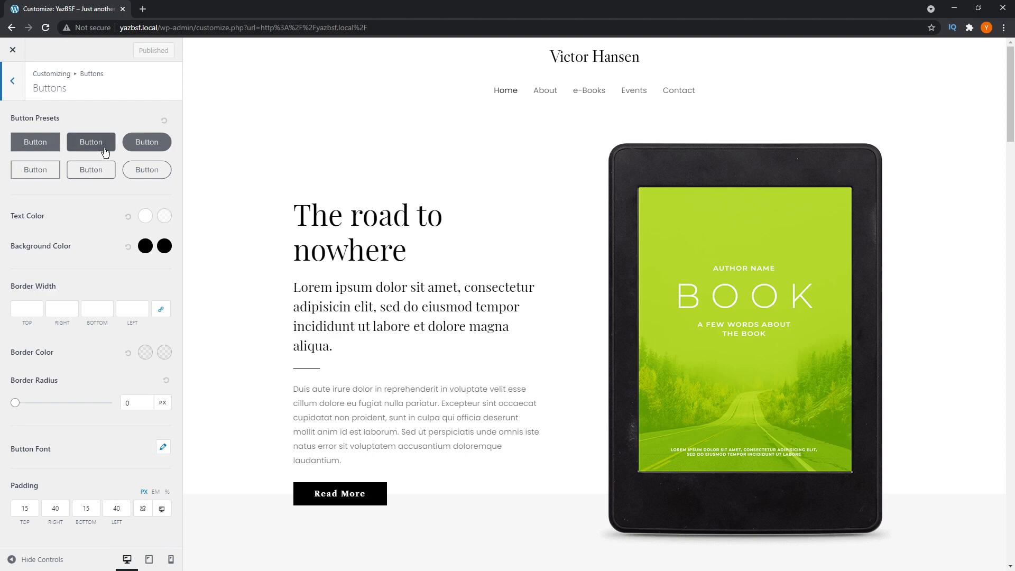
mouse_move(146, 141)
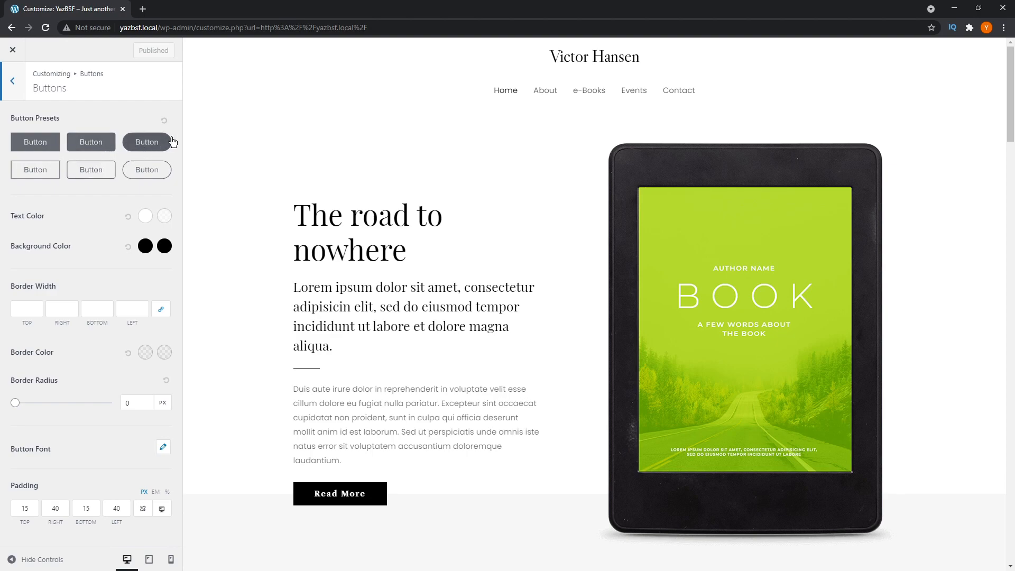
Step: Try the rounded filled preset, then apply the square-cornered filled button preset to all site buttons
scroll("down", 3)
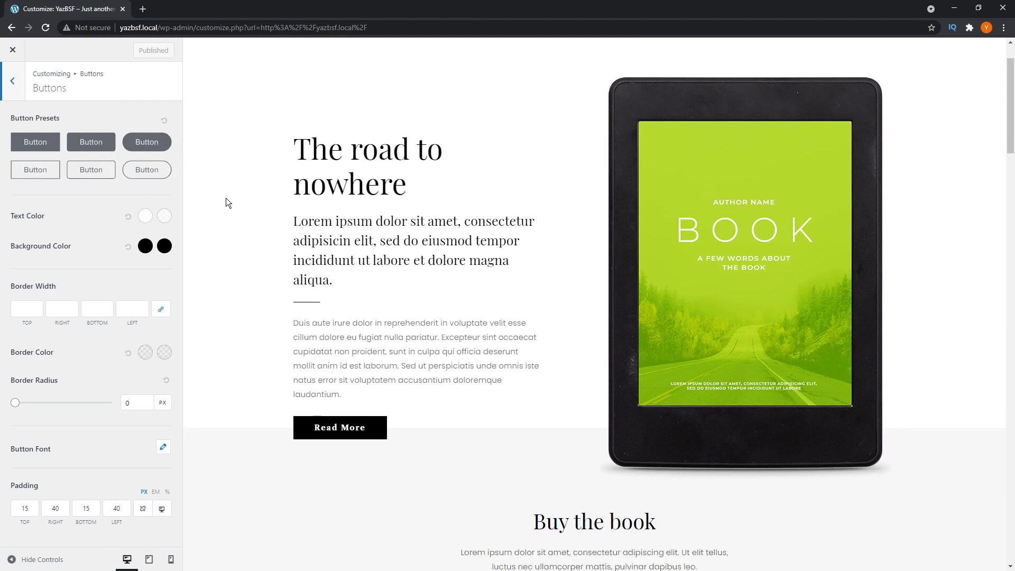
scroll("down", 3)
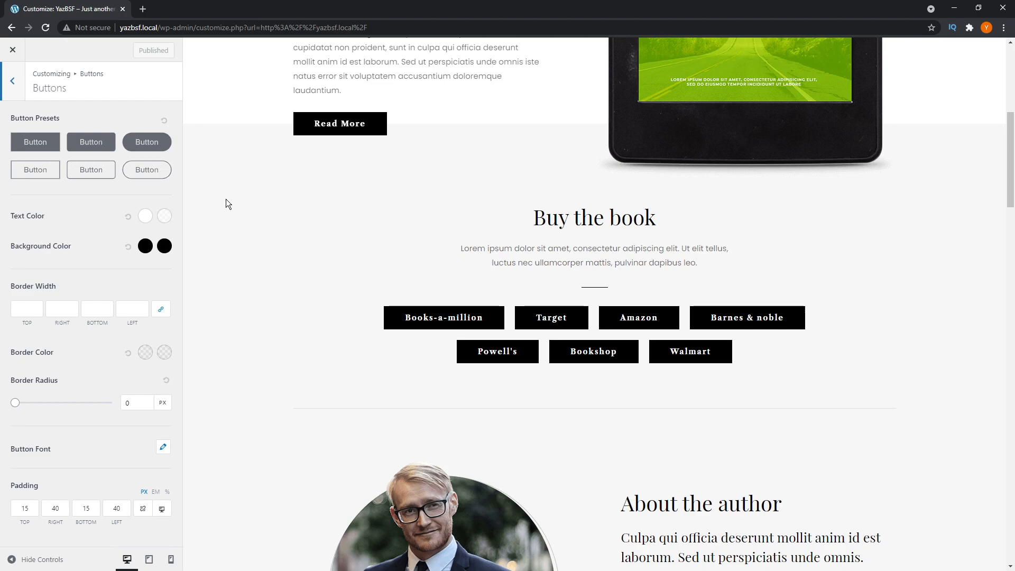
mouse_move(182, 161)
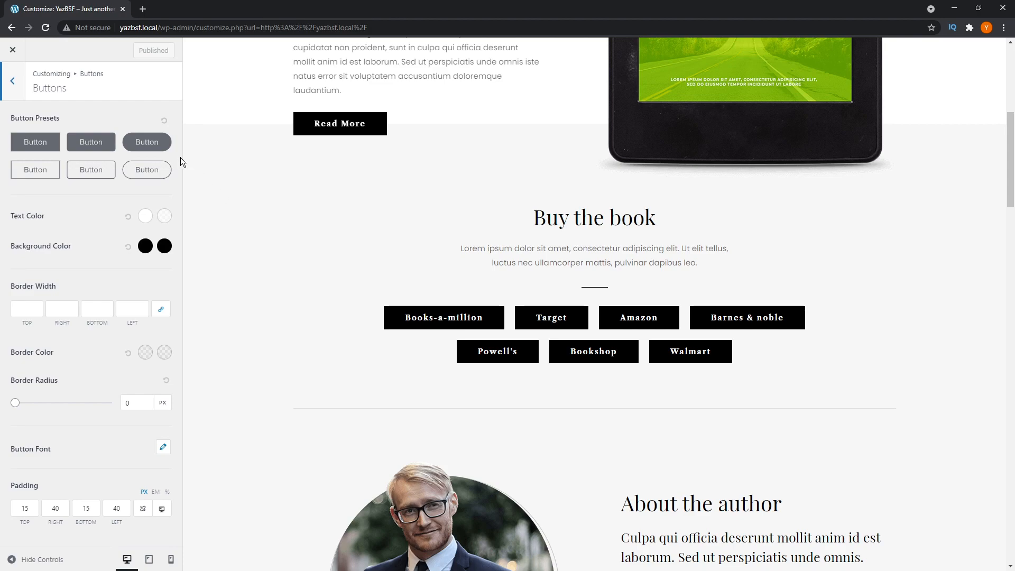
left_click(146, 142)
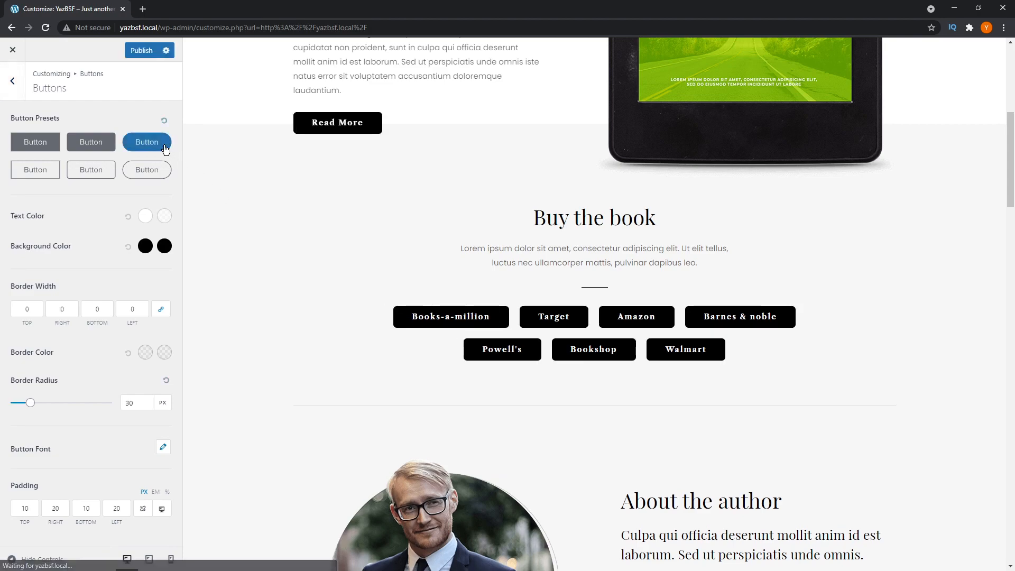
left_click(146, 141)
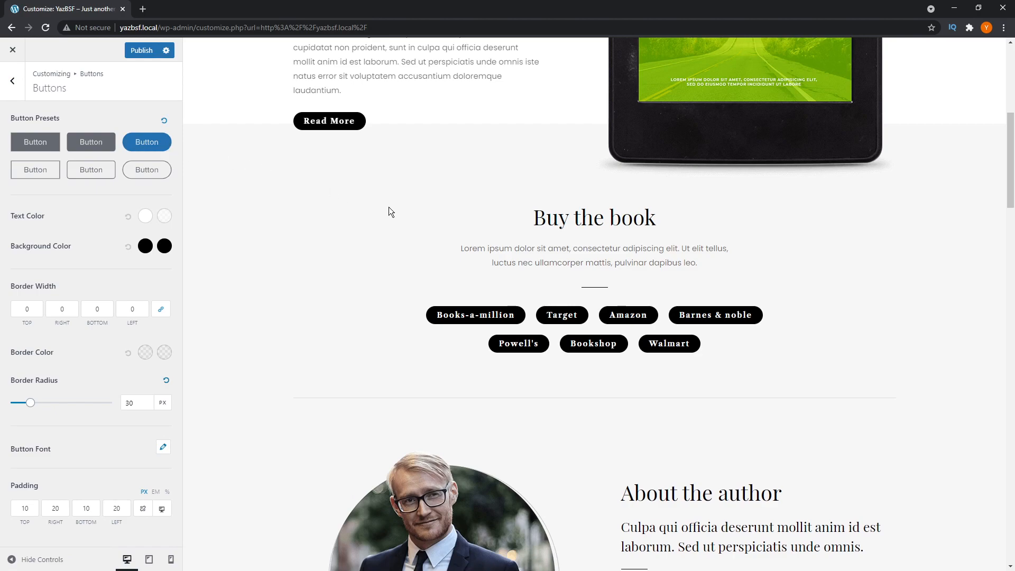
mouse_move(263, 189)
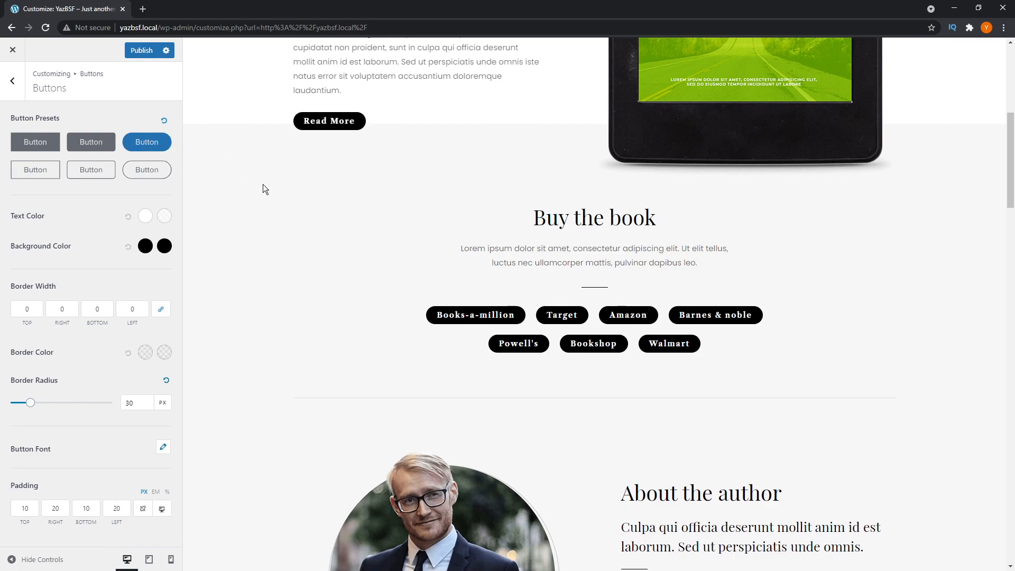
mouse_move(551, 305)
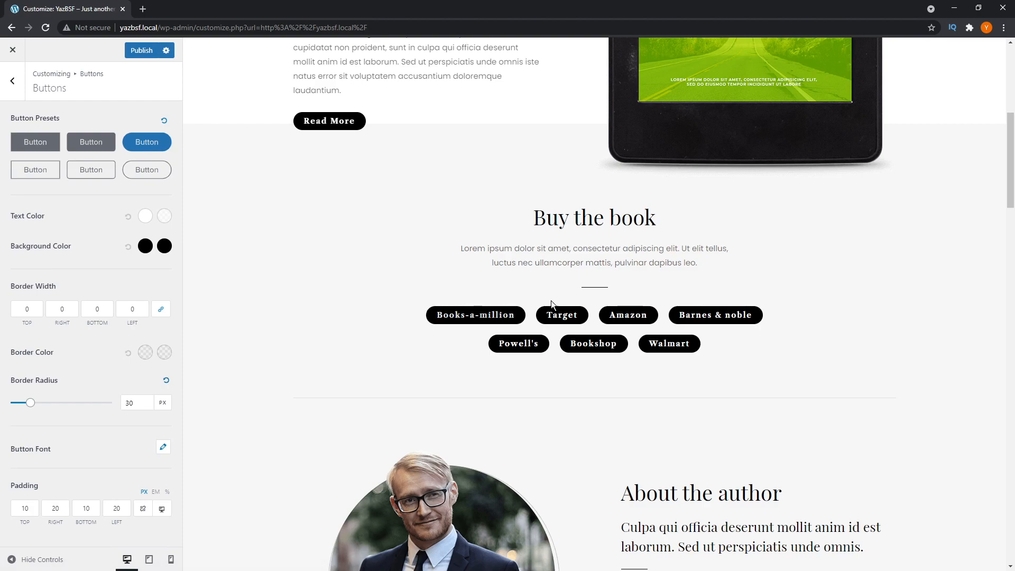
mouse_move(326, 191)
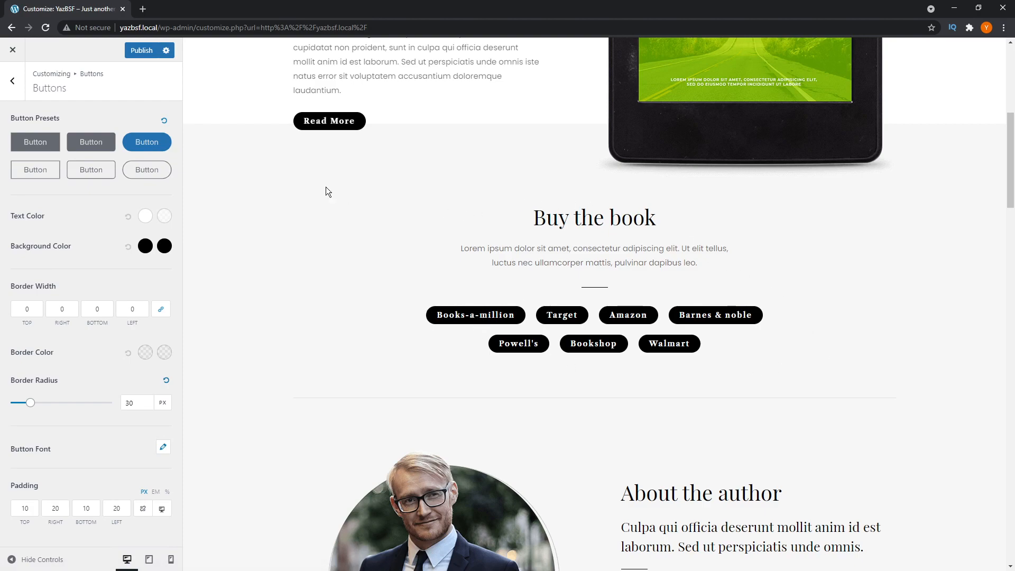
mouse_move(147, 141)
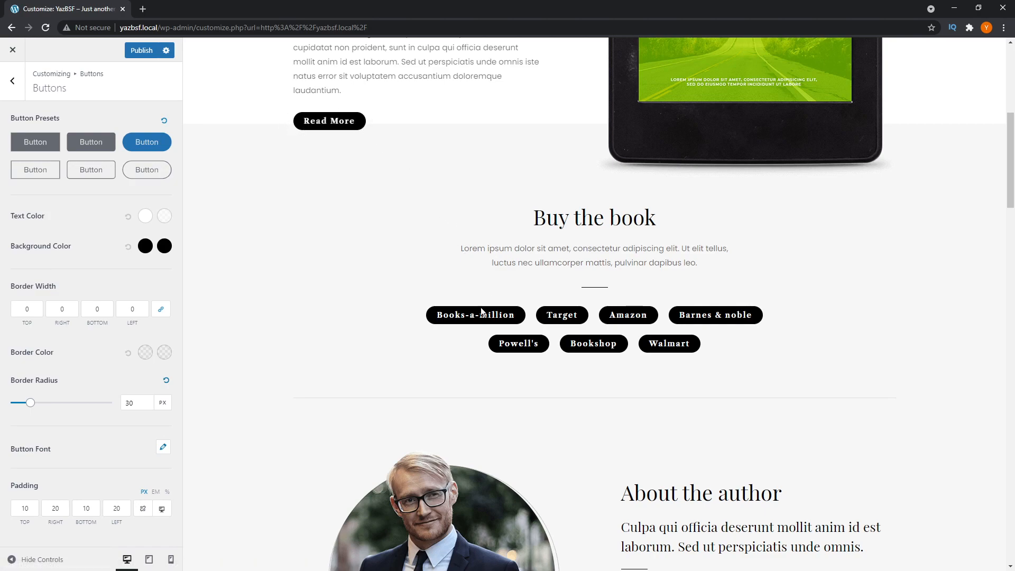
mouse_move(209, 221)
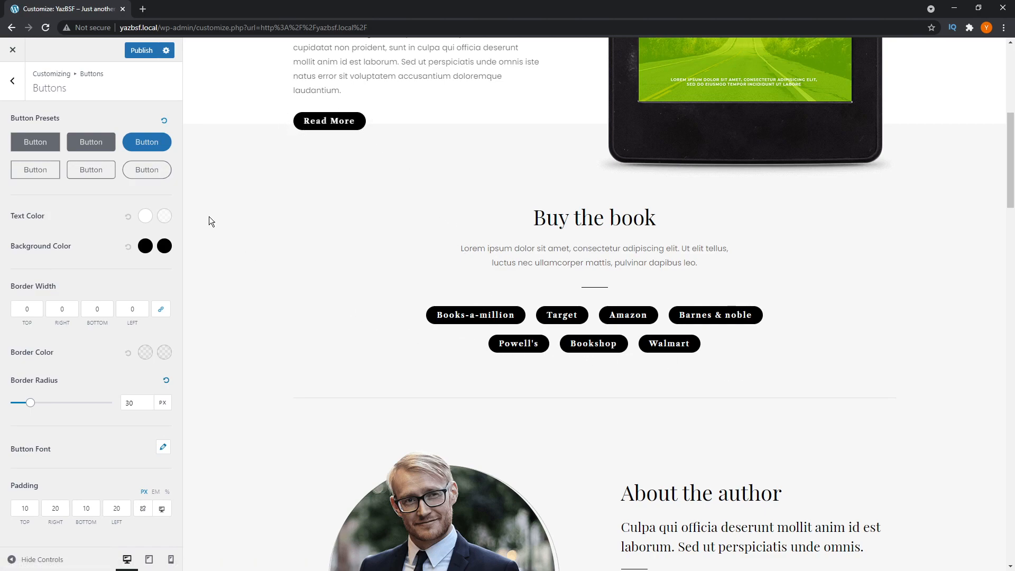
mouse_move(91, 145)
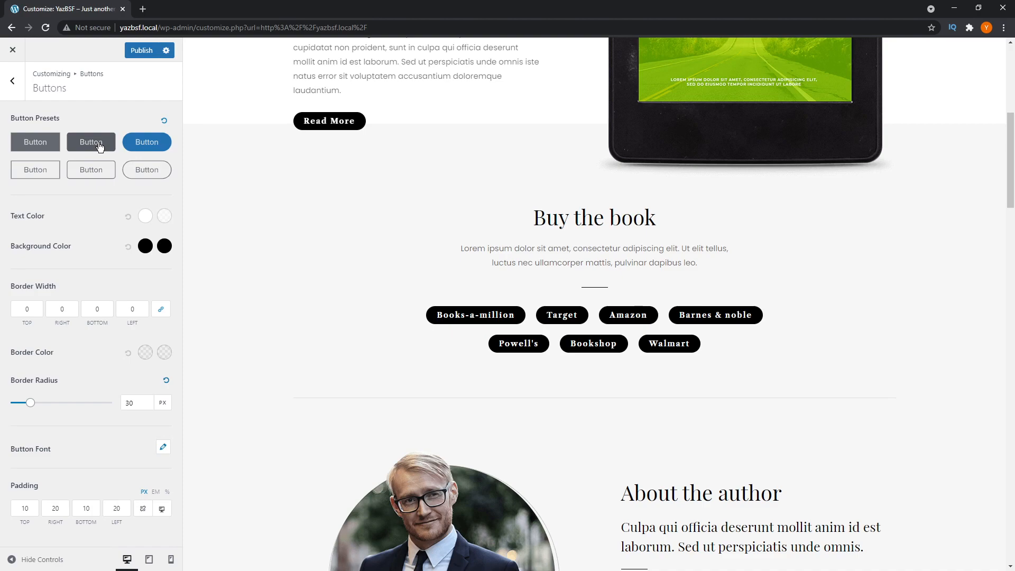
left_click(91, 142)
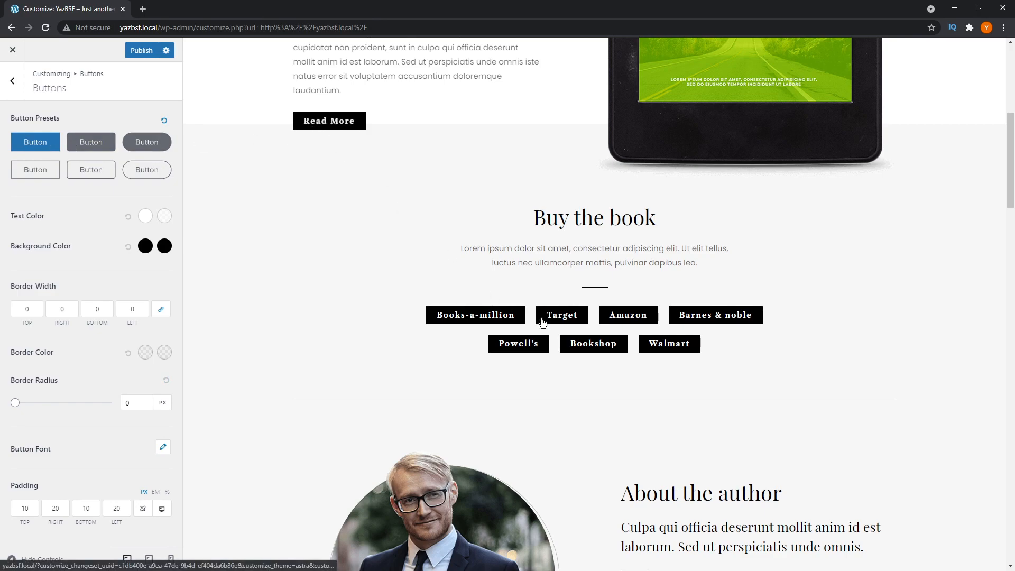
mouse_move(332, 276)
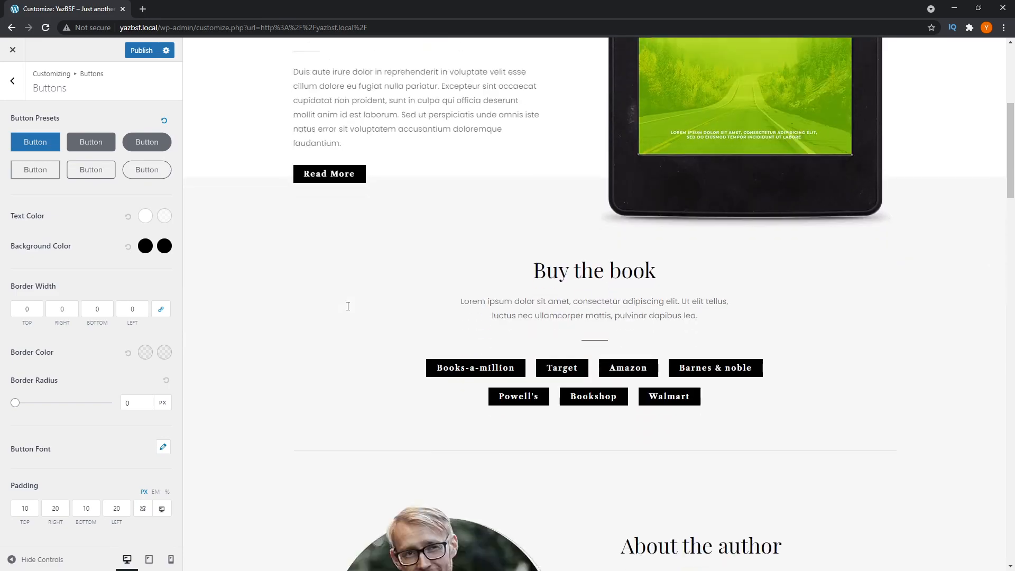
scroll("up", 3)
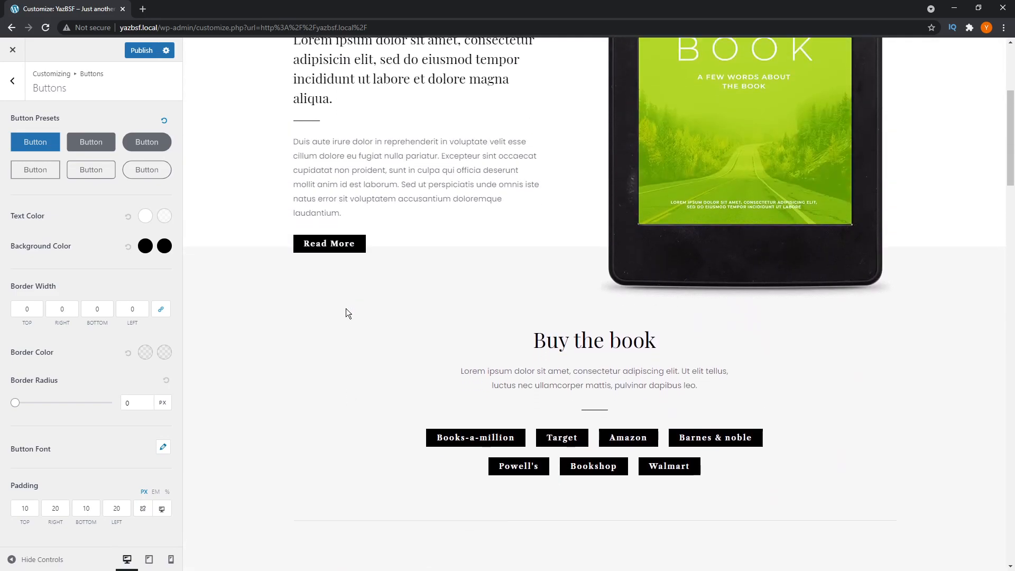
scroll("down", 3)
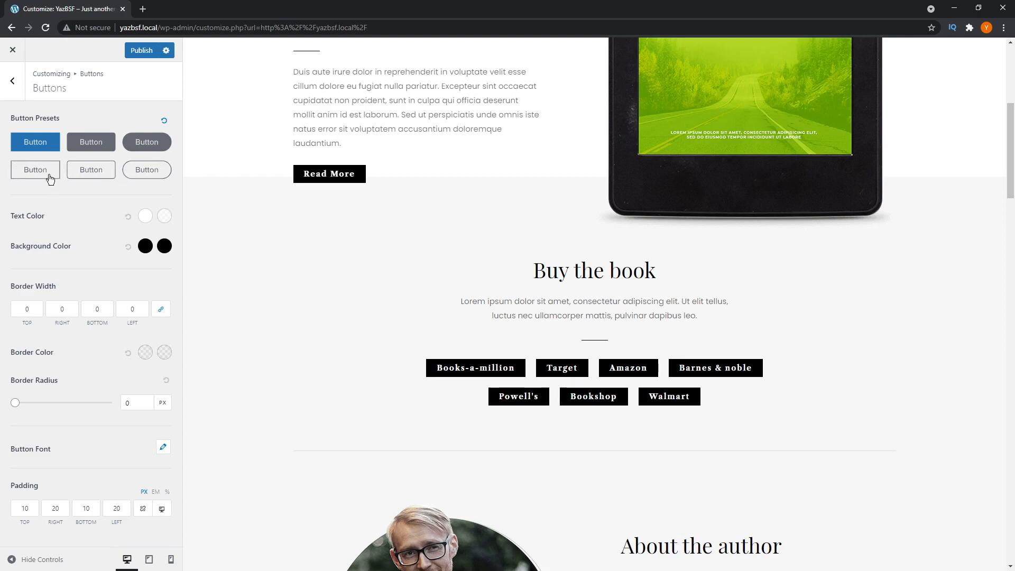
Step: Switch to outlined presets with black text, ending on the pill-shaped outline (radius 30)
left_click(34, 169)
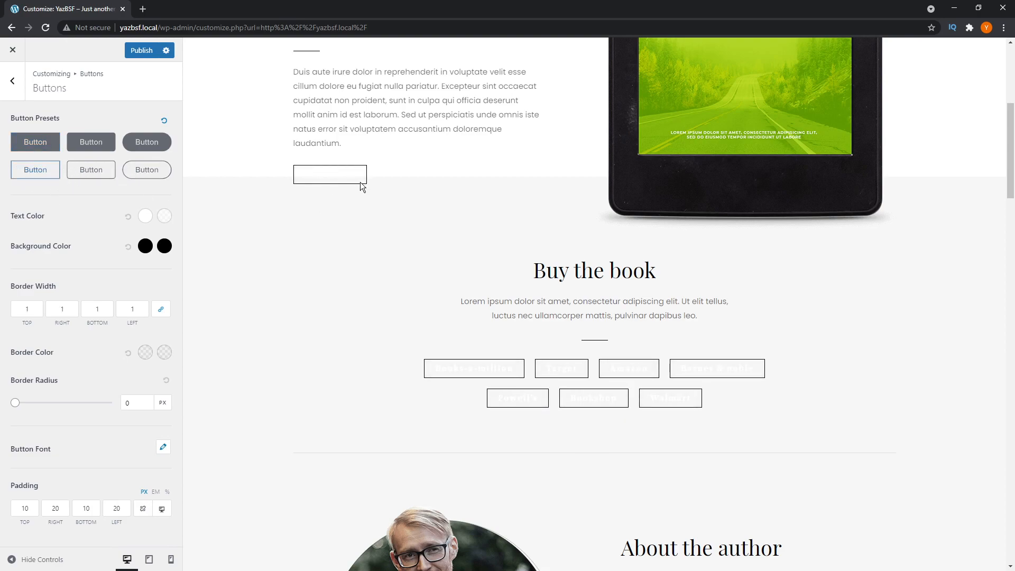
mouse_move(433, 348)
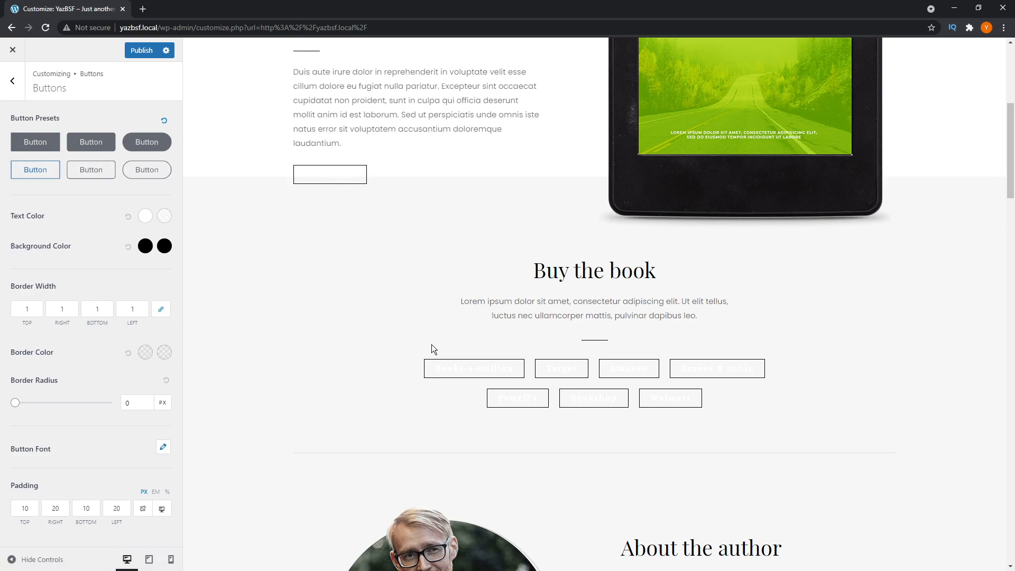
mouse_move(473, 368)
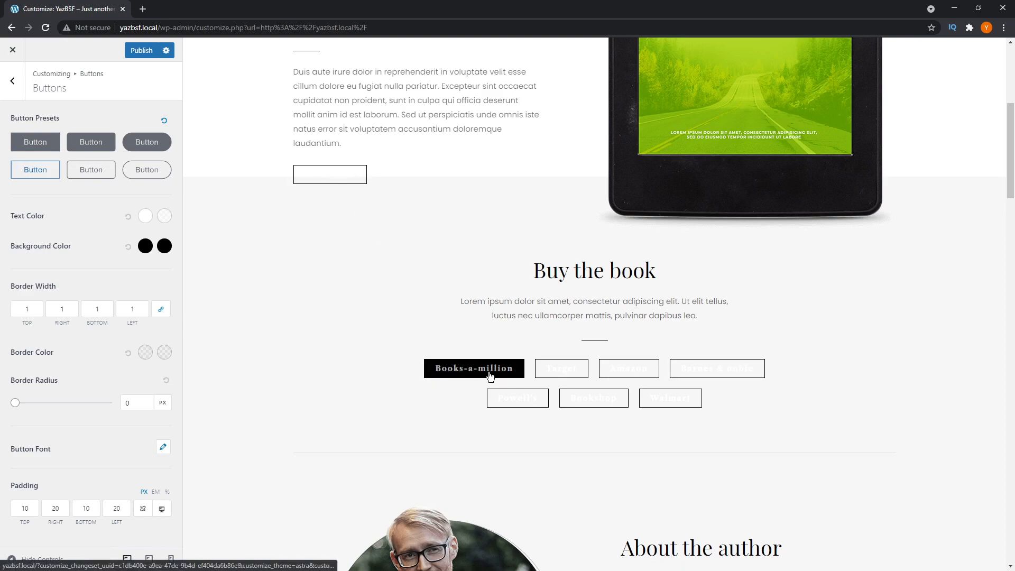
mouse_move(390, 303)
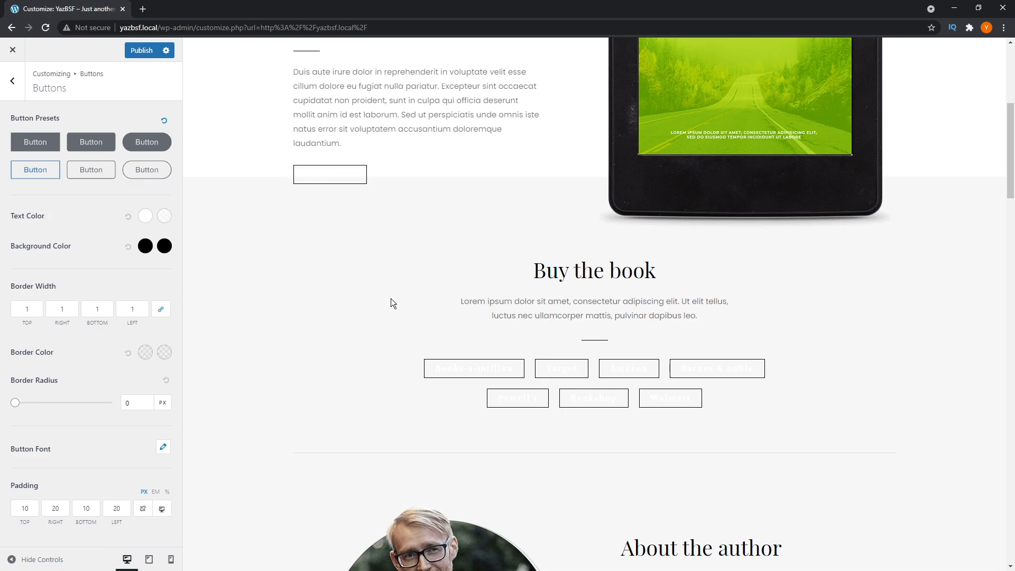
left_click(145, 216)
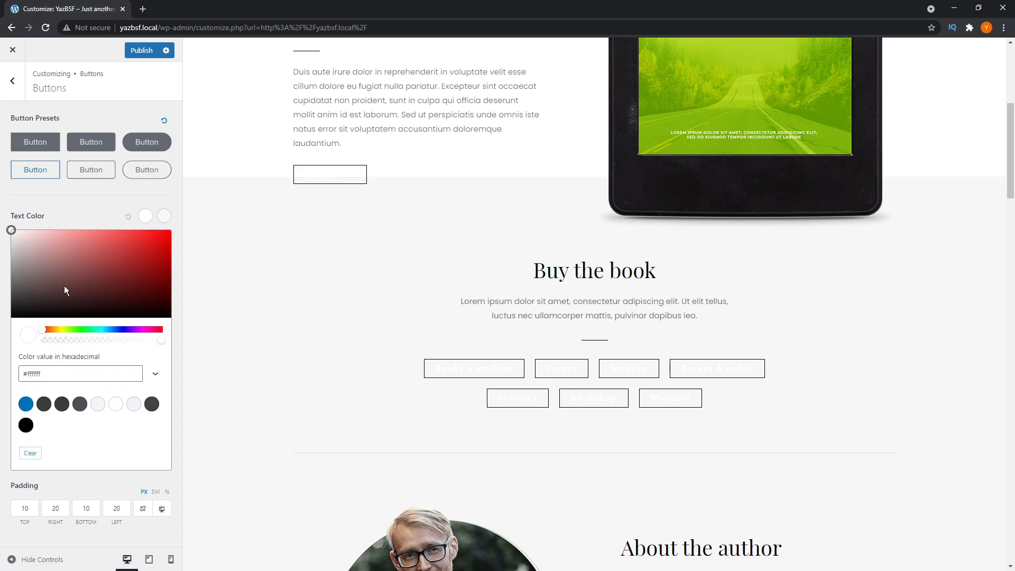
left_click(145, 216)
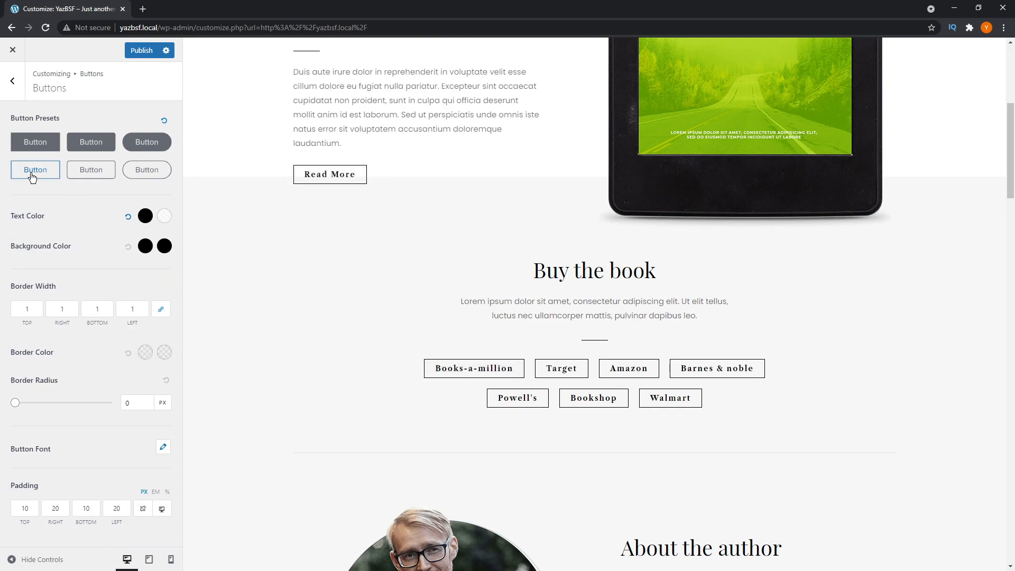
left_click(91, 169)
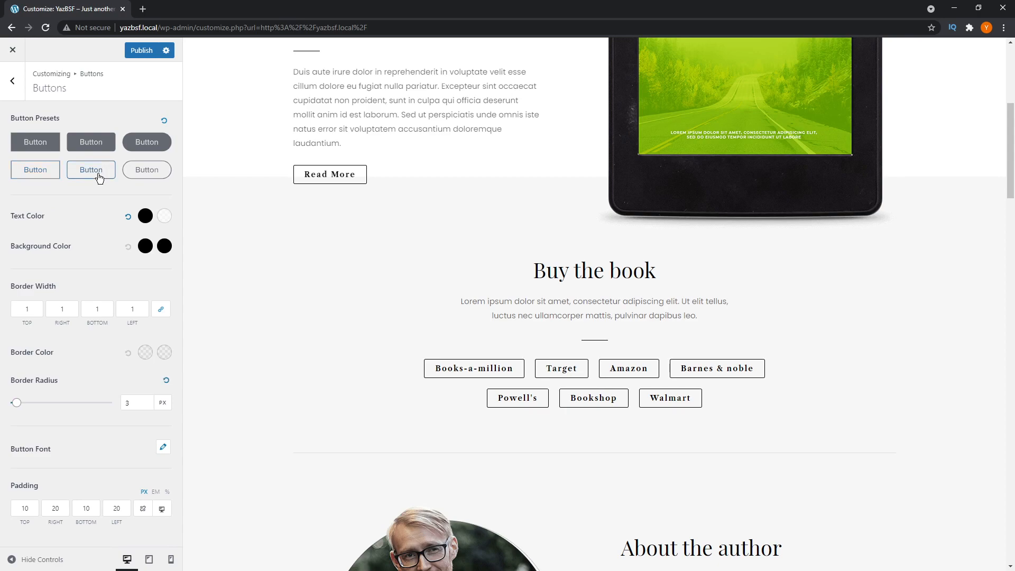
left_click(147, 169)
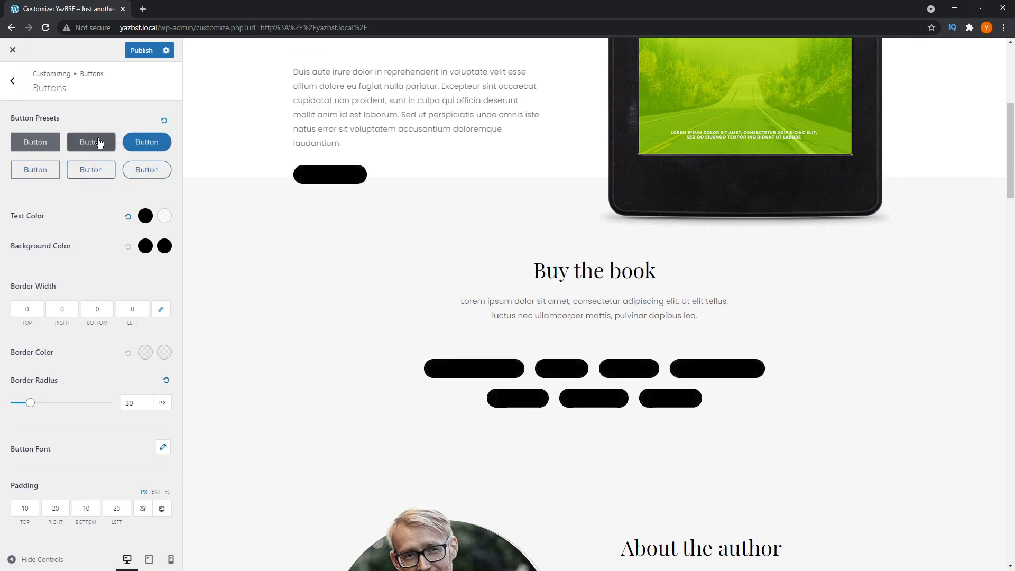
left_click(145, 170)
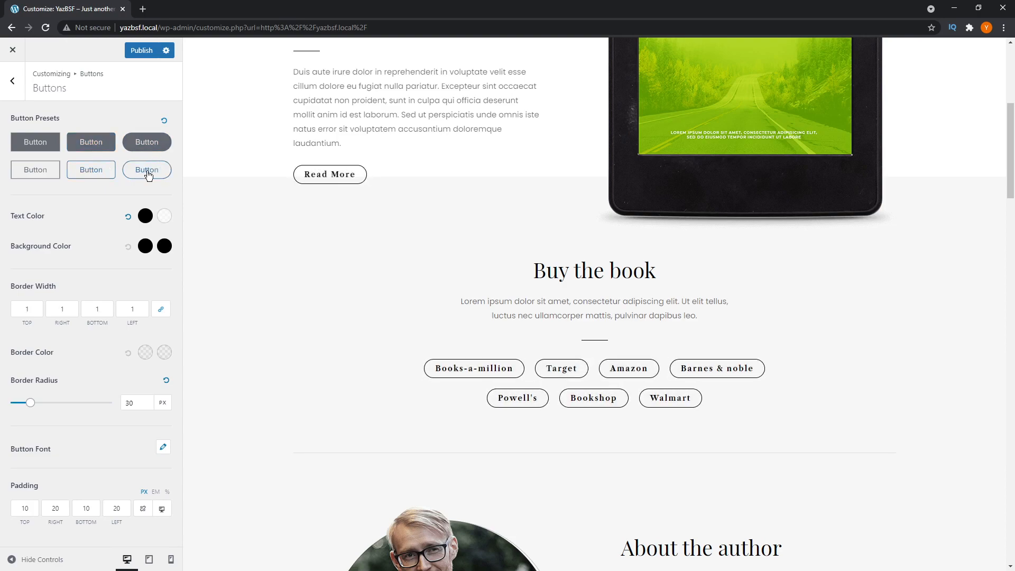
mouse_move(214, 198)
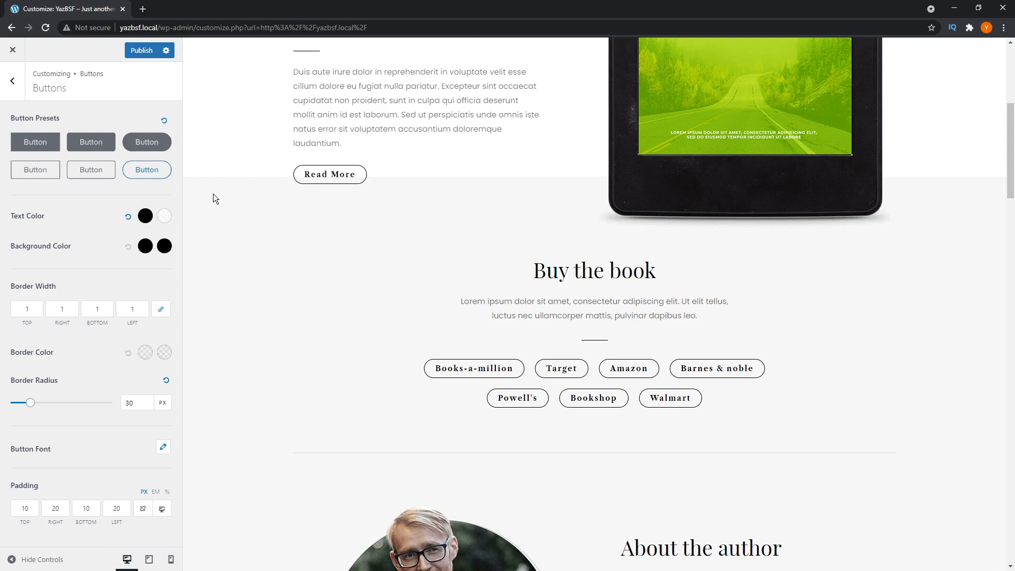
mouse_move(29, 467)
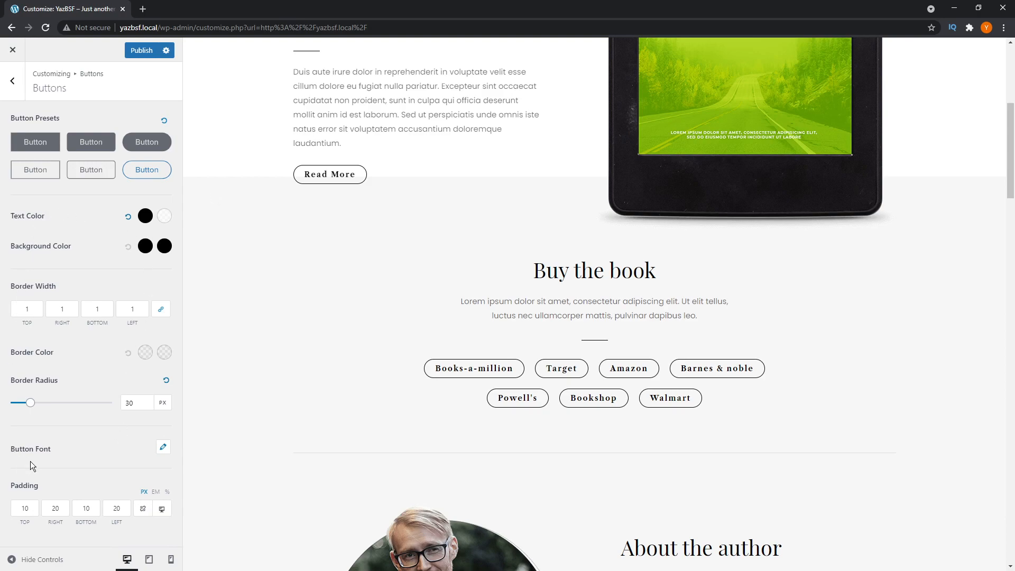
mouse_move(192, 287)
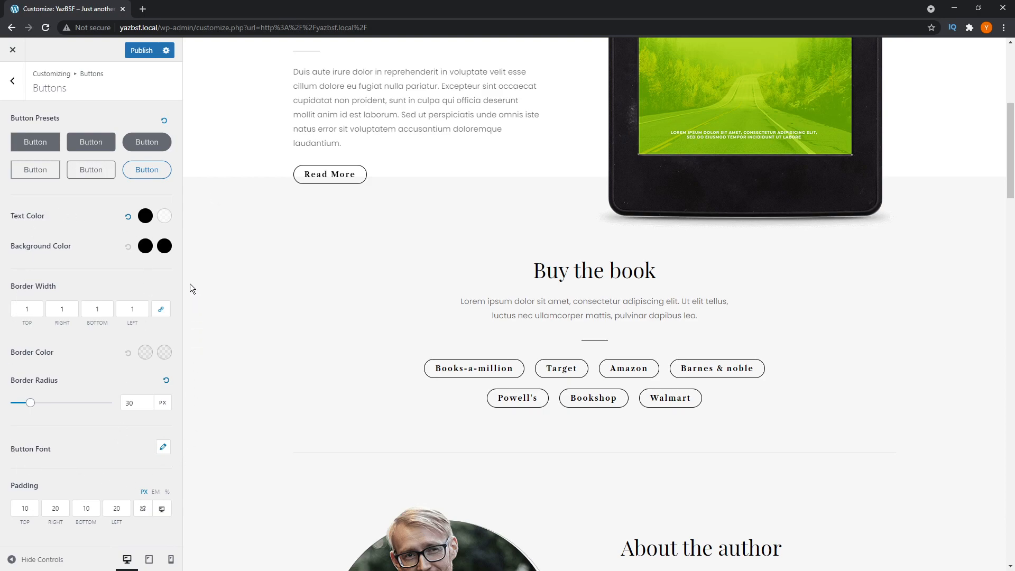
mouse_move(102, 298)
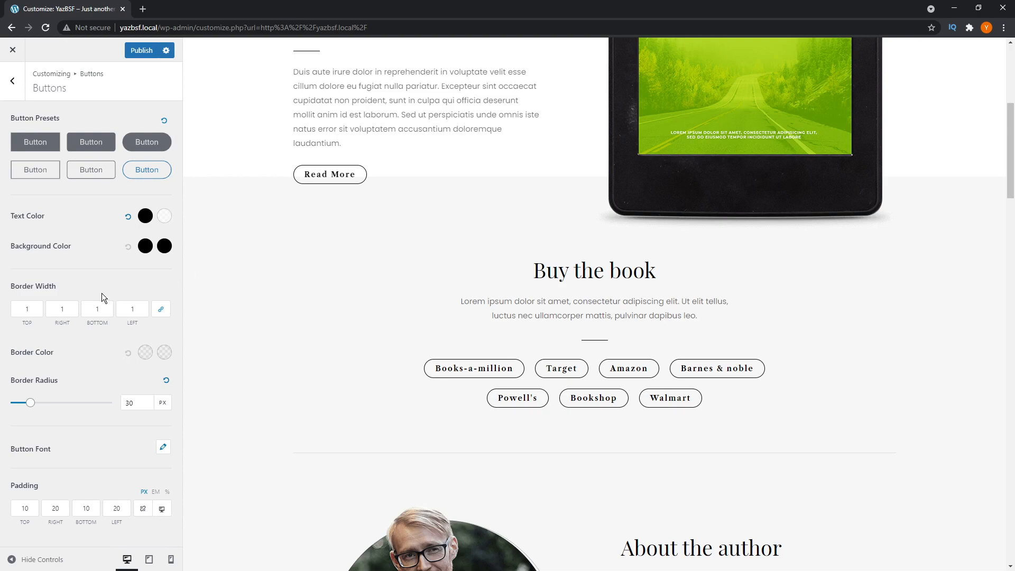
mouse_move(55, 357)
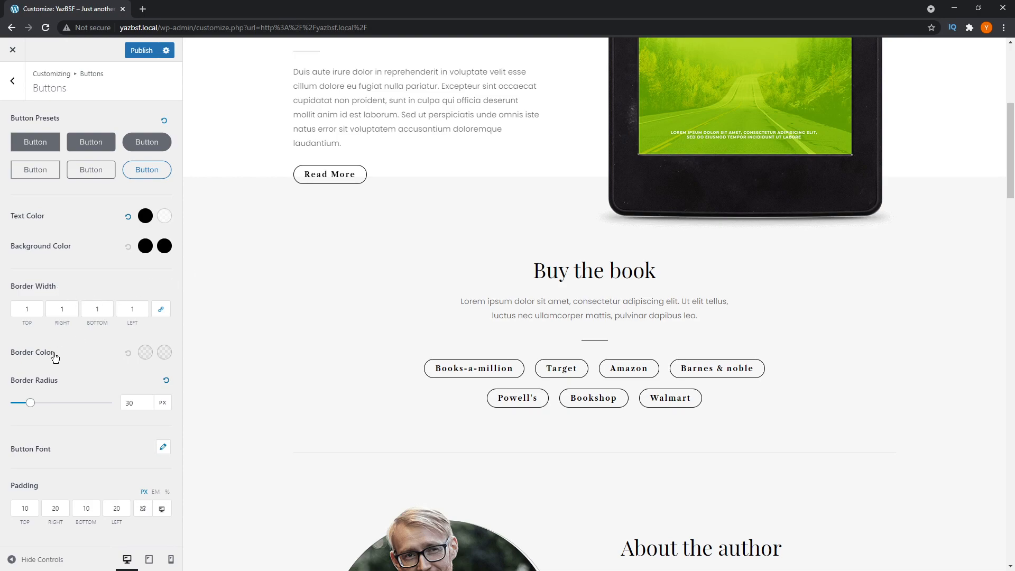
mouse_move(53, 391)
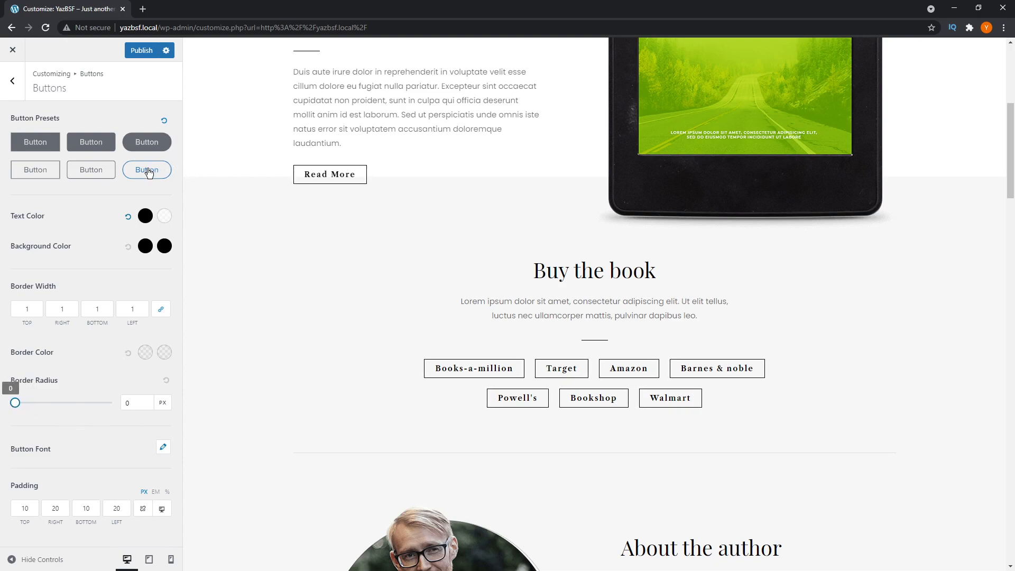
Step: Keep the outlined pill preset and set button hover text colour to blue (#0274be)
left_click(146, 169)
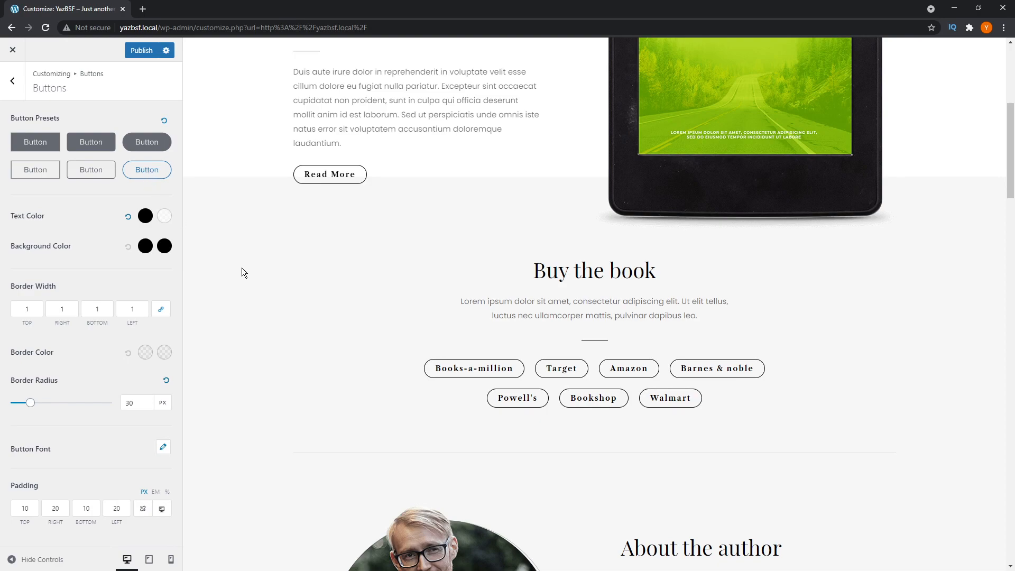
mouse_move(39, 220)
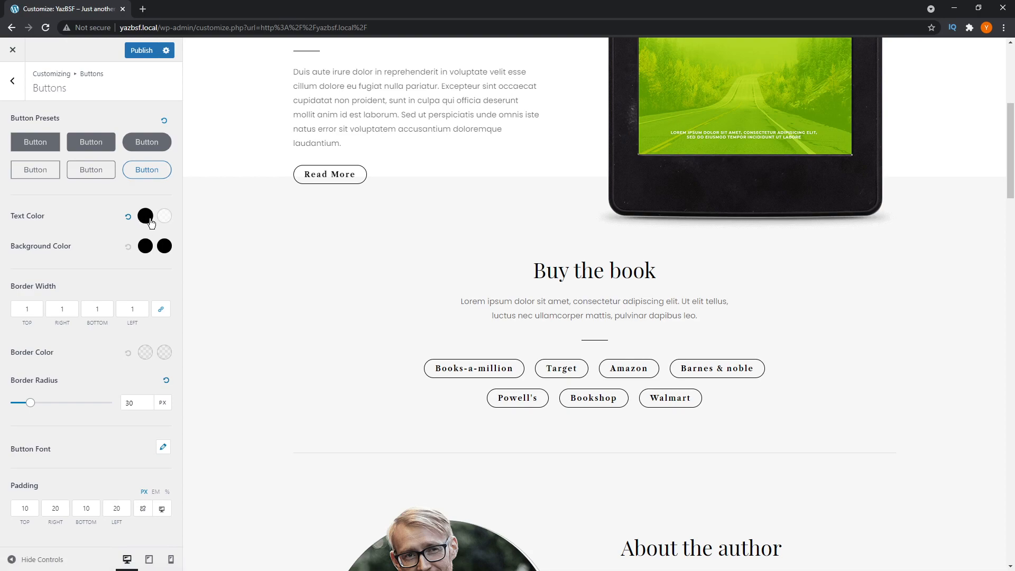
mouse_move(144, 216)
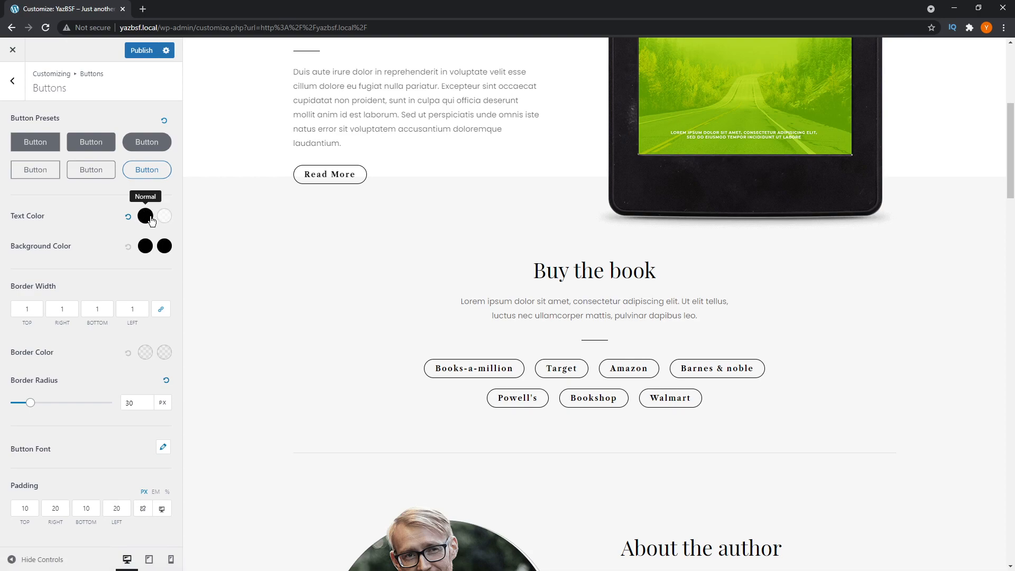
mouse_move(164, 216)
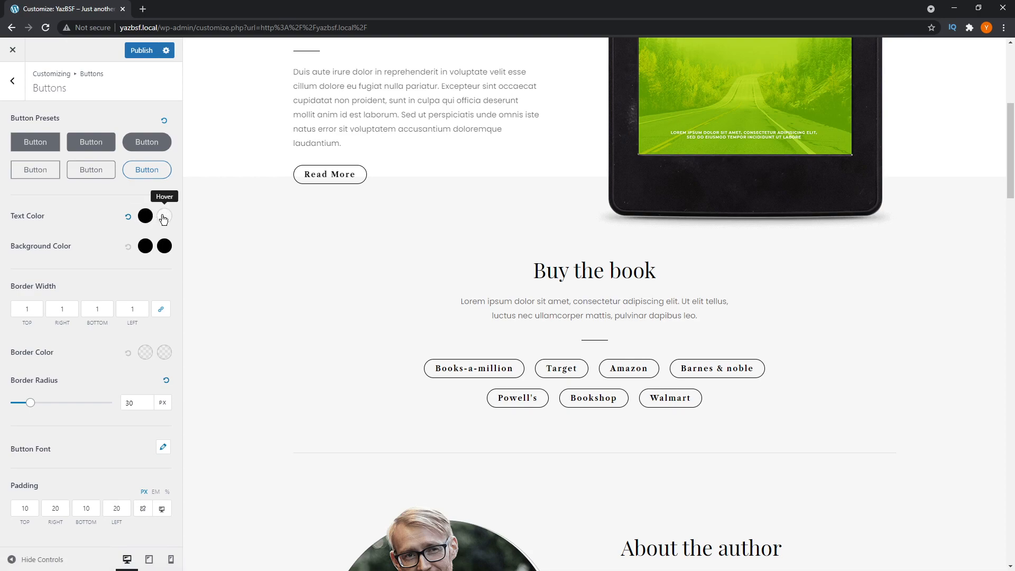
left_click(164, 216)
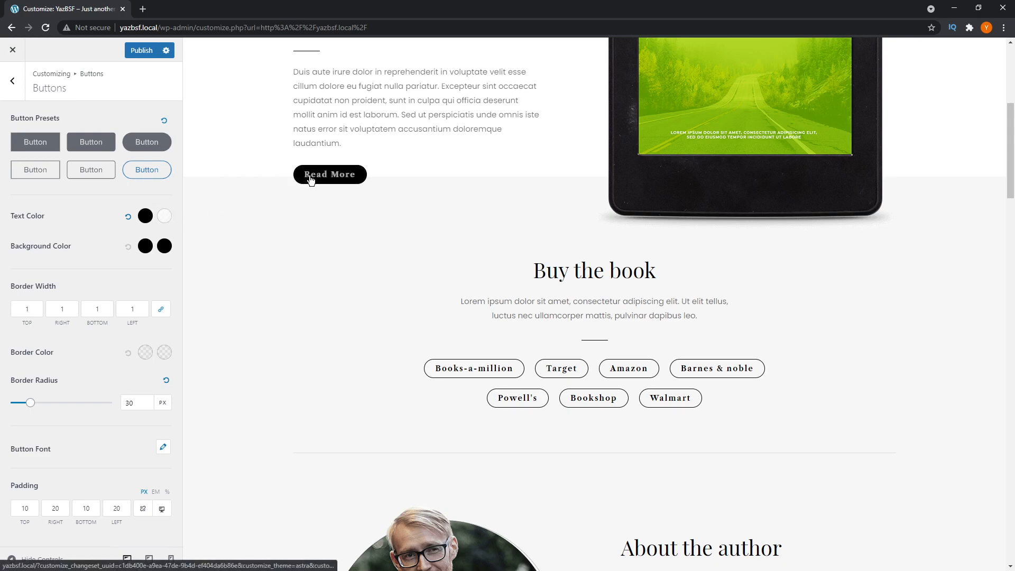
mouse_move(284, 188)
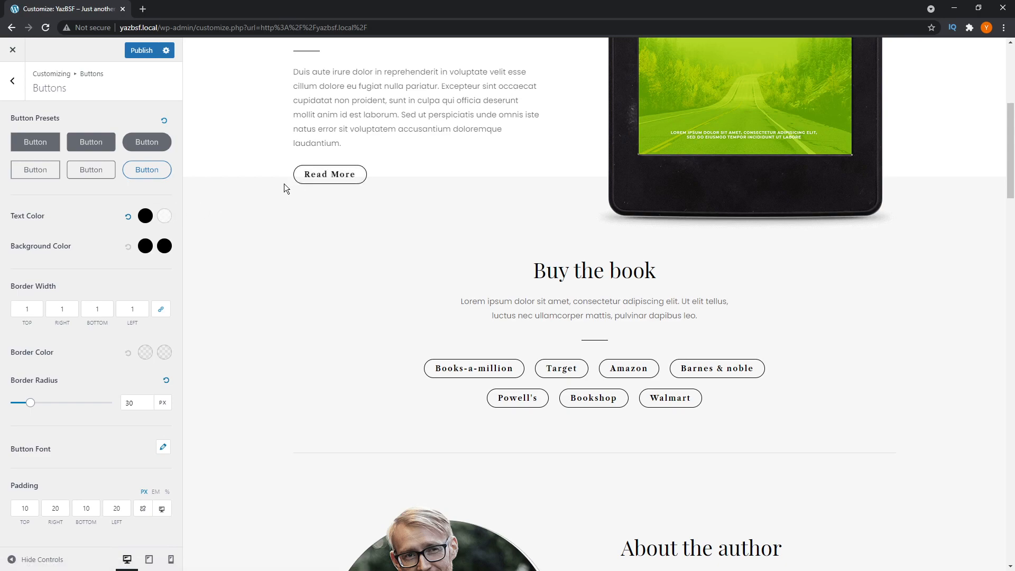
mouse_move(275, 196)
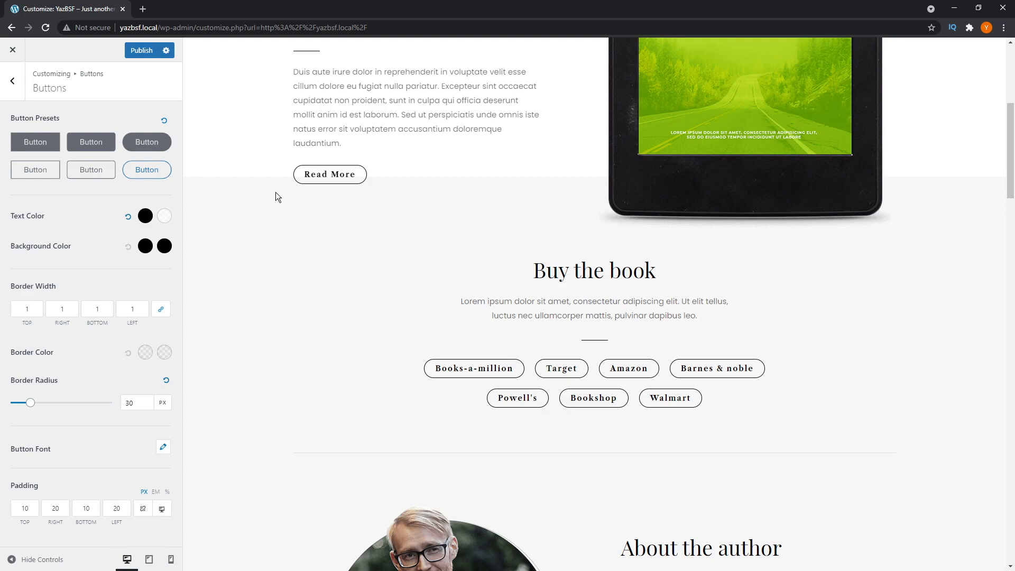
mouse_move(330, 175)
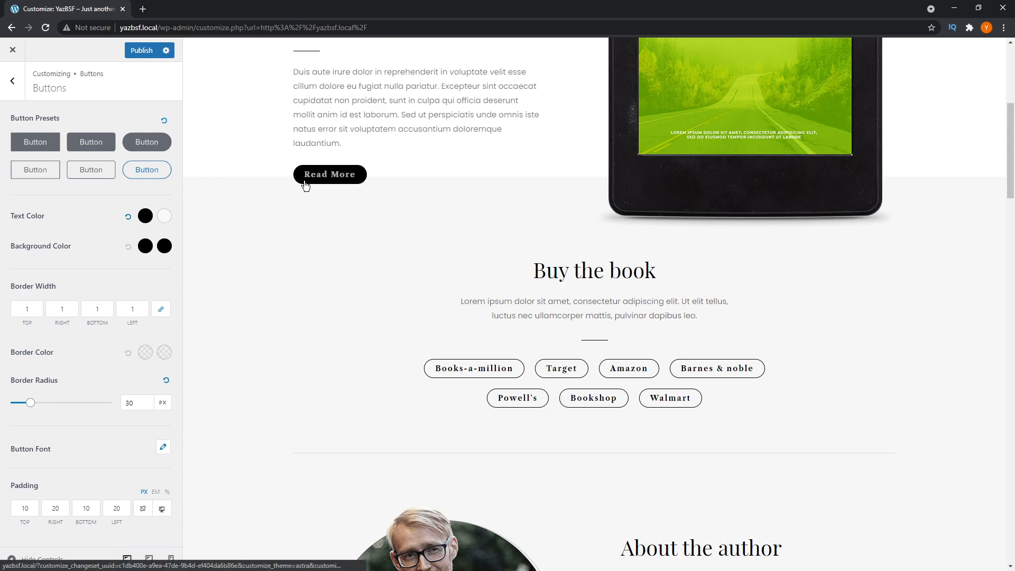
left_click(165, 216)
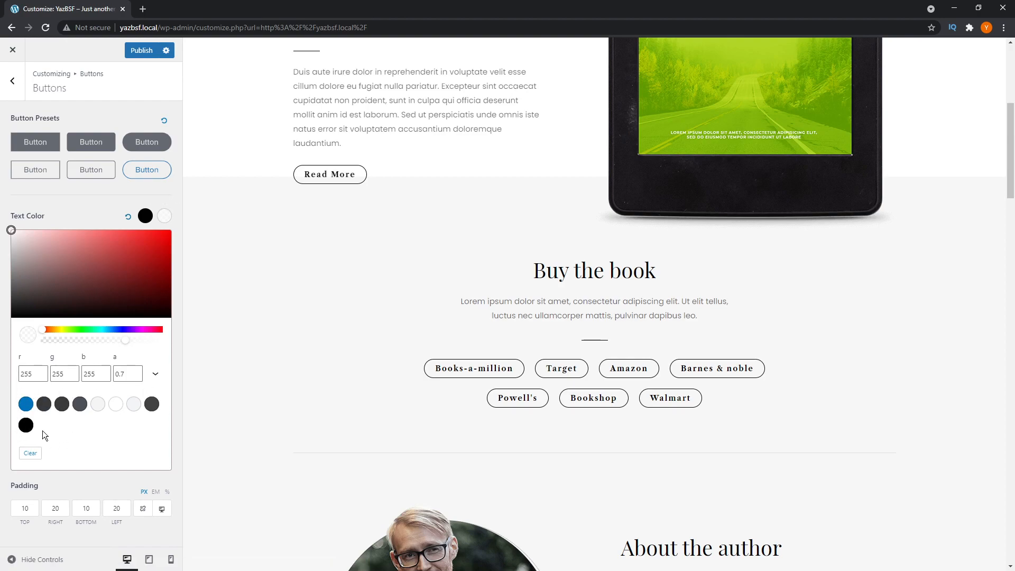
mouse_move(164, 216)
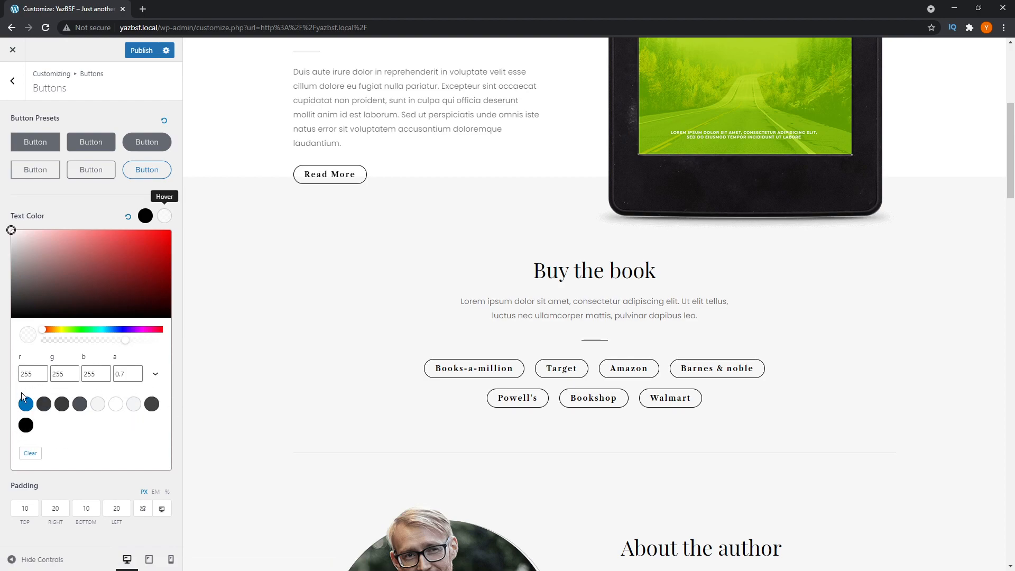
mouse_move(167, 417)
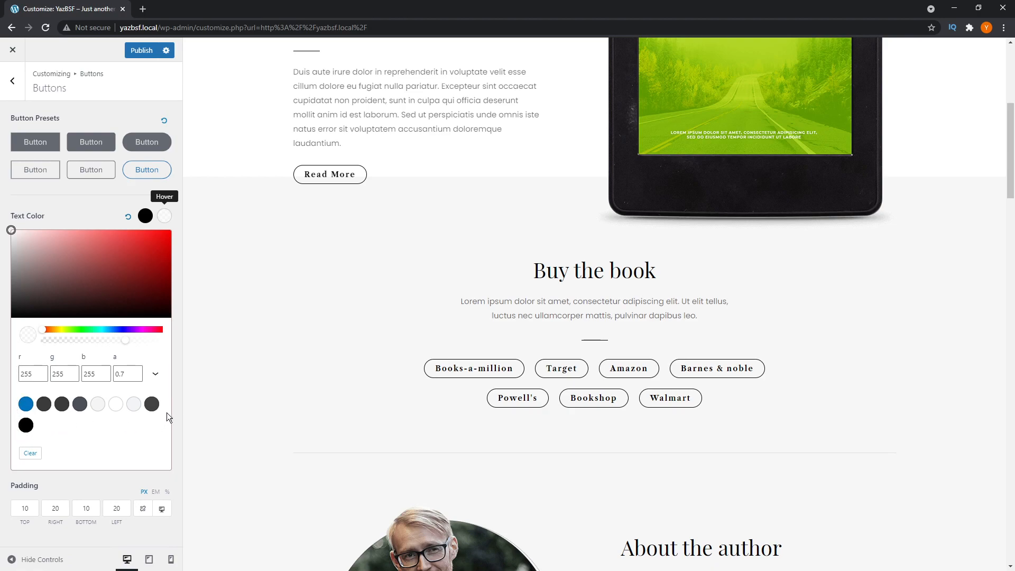
mouse_move(106, 423)
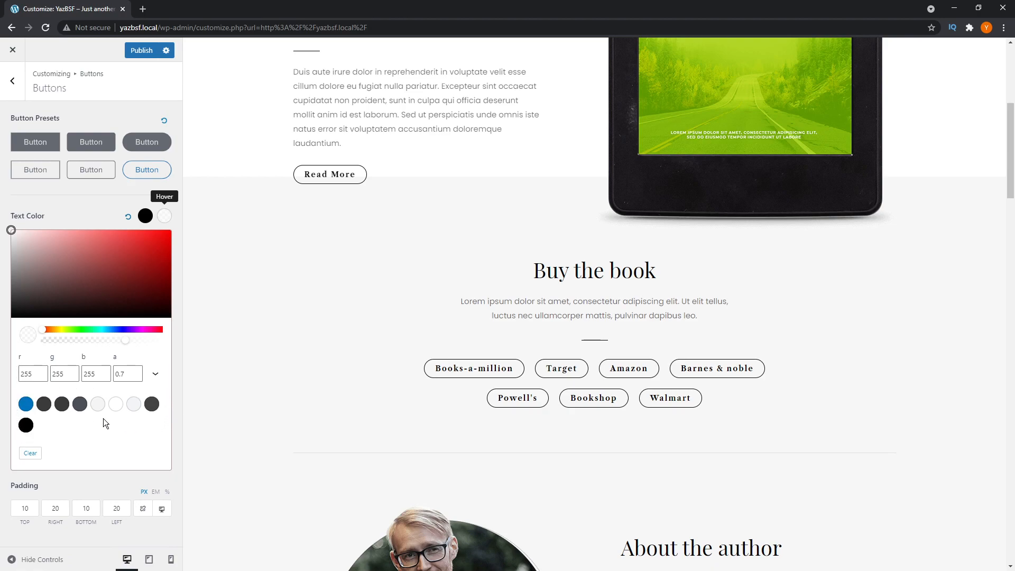
mouse_move(151, 403)
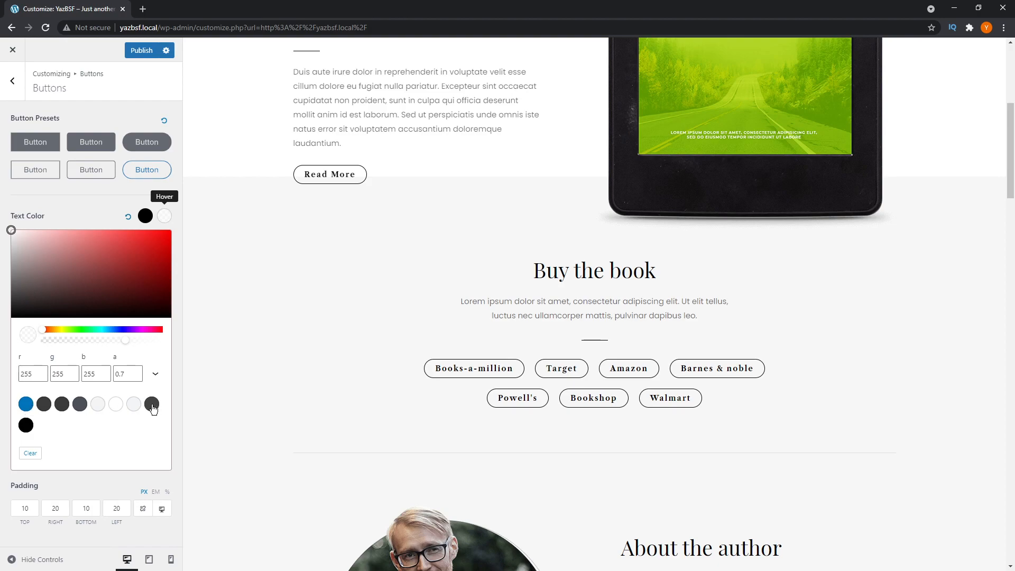
left_click(27, 404)
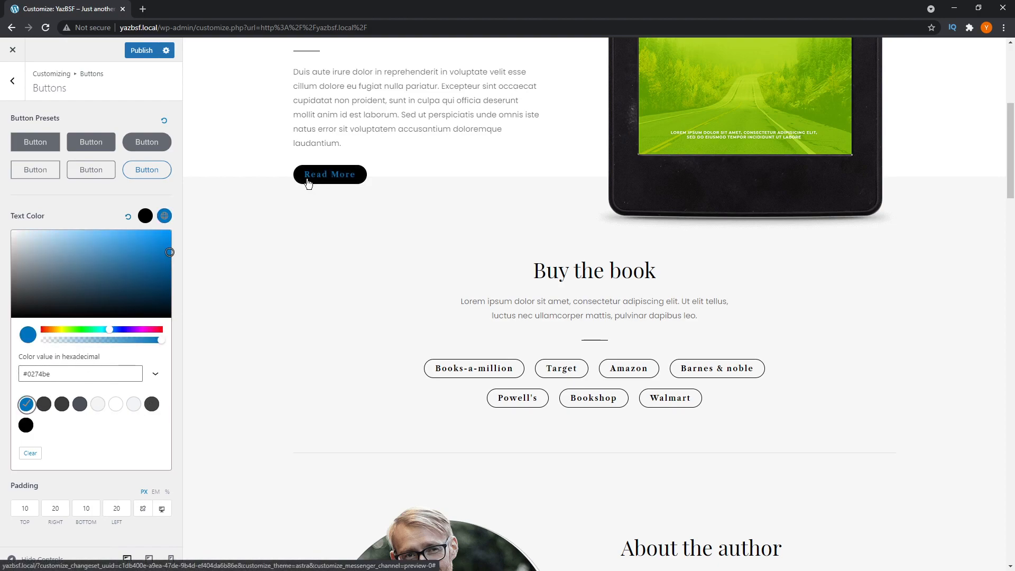
left_click(164, 216)
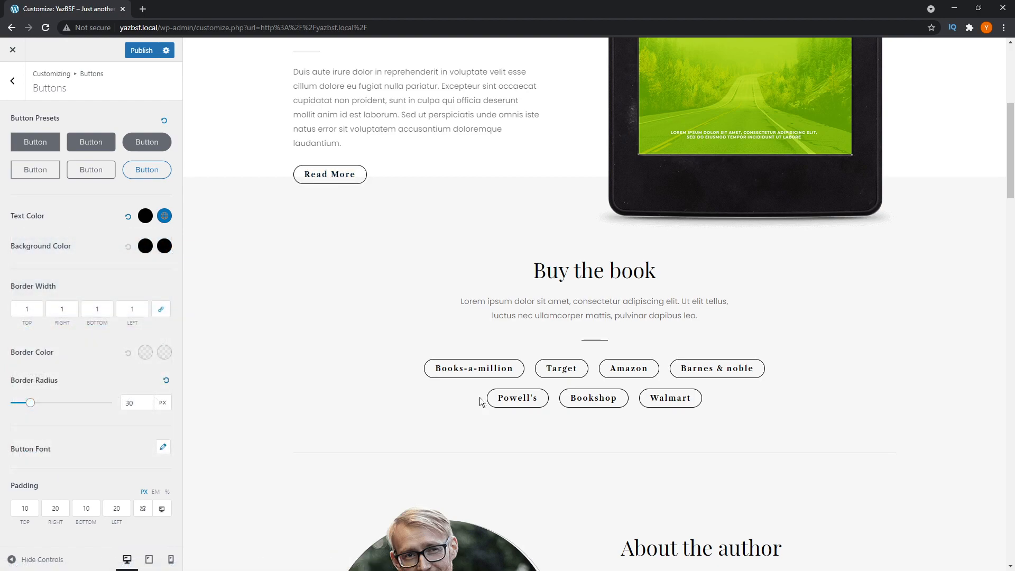
mouse_move(627, 368)
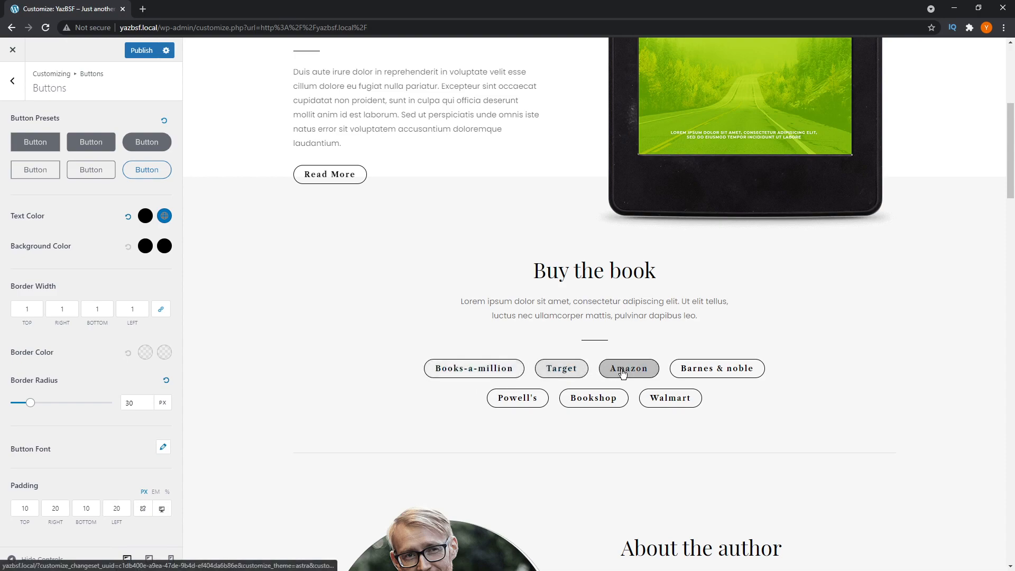
mouse_move(52, 266)
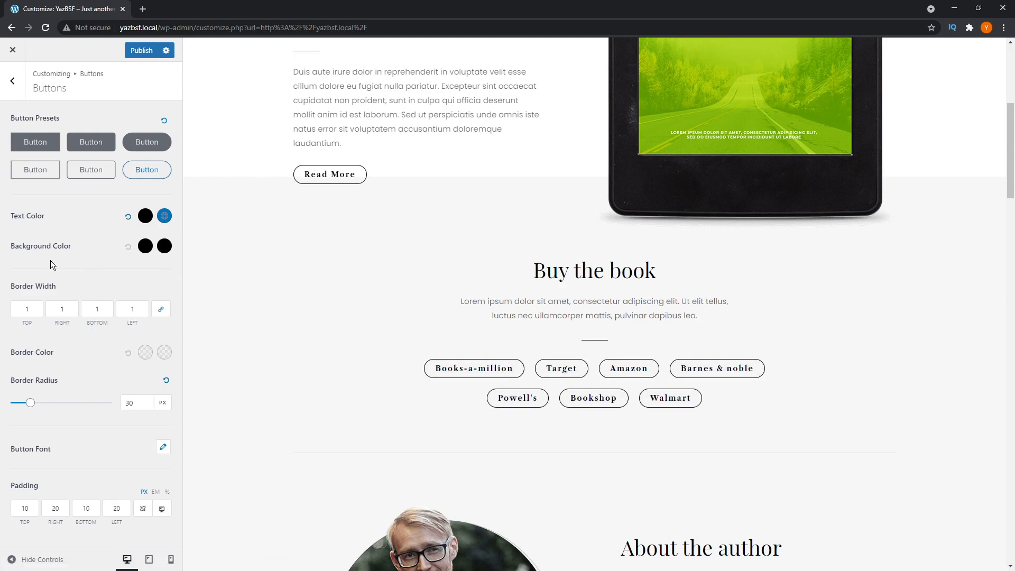
mouse_move(149, 262)
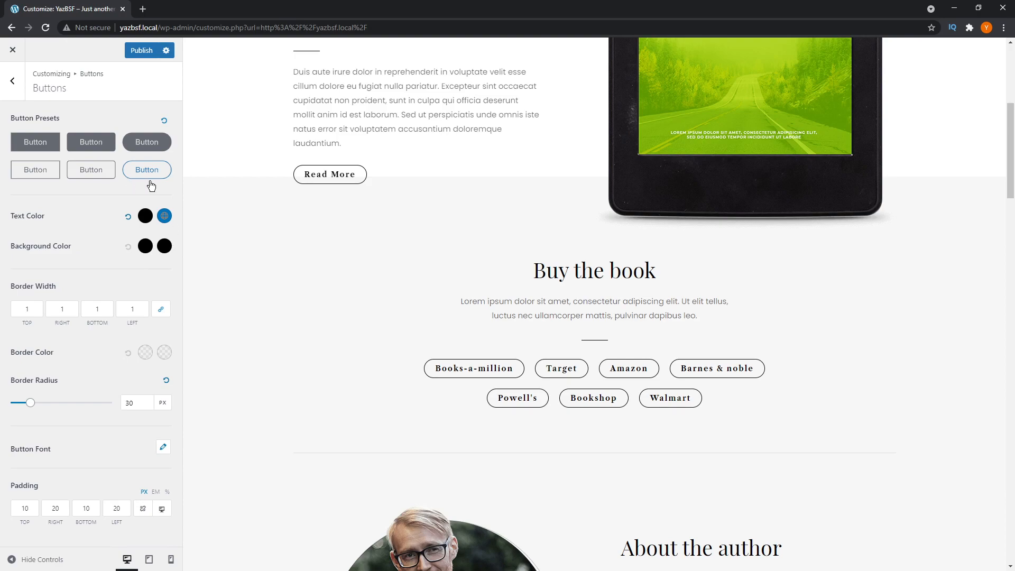
mouse_move(168, 157)
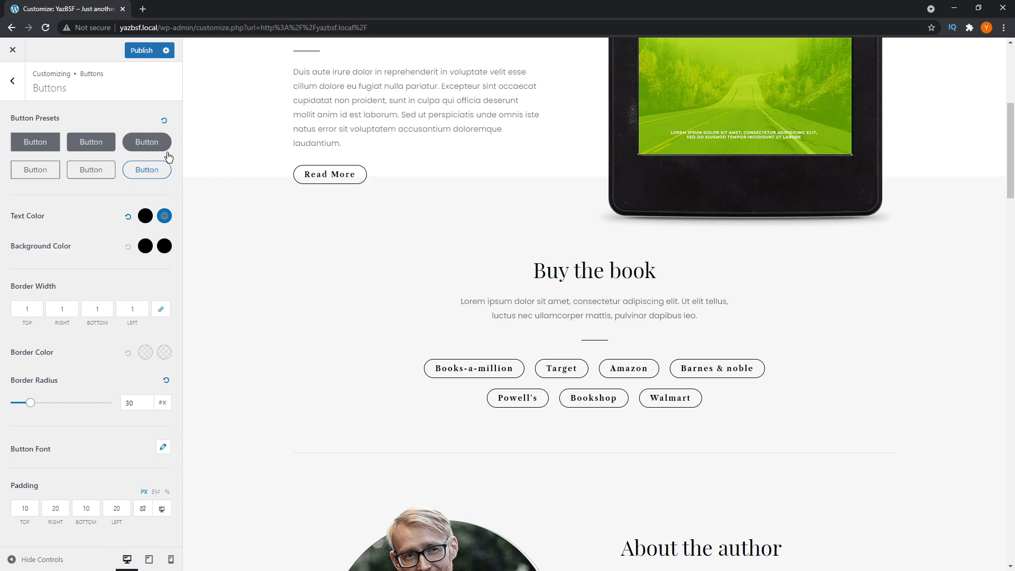
Step: Apply the filled rounded pill preset and set normal button text to white
left_click(146, 141)
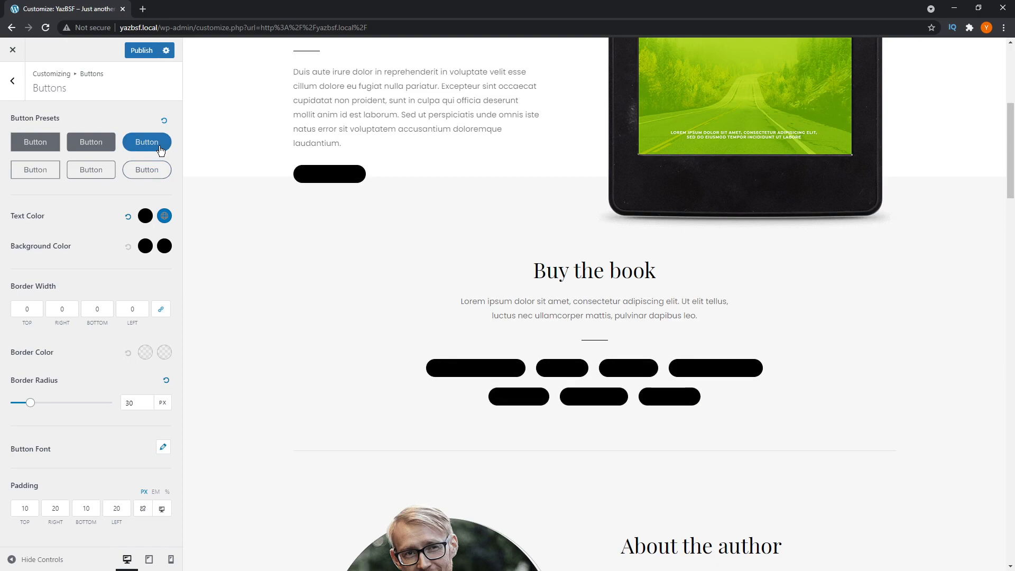
mouse_move(131, 230)
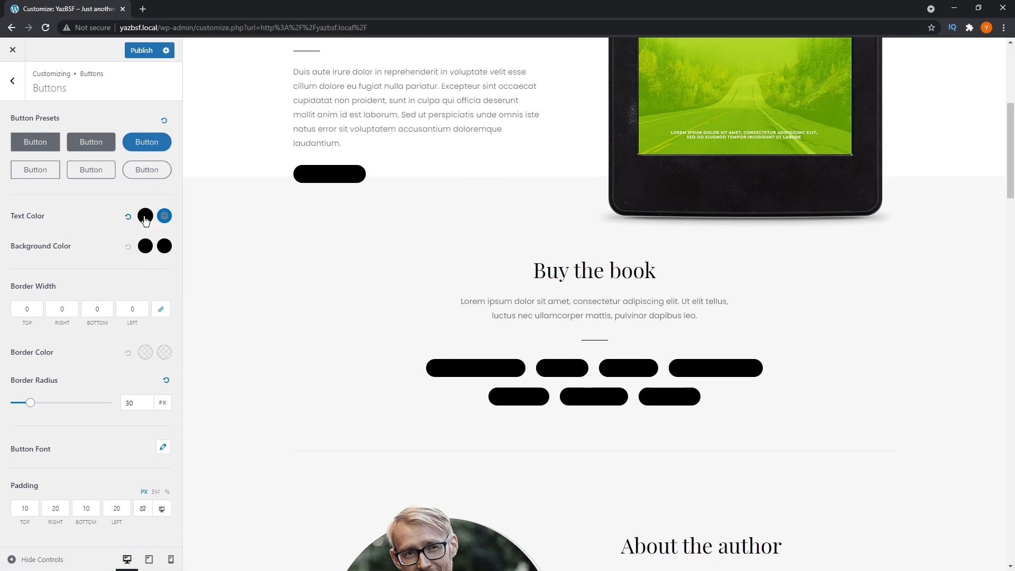
left_click(144, 215)
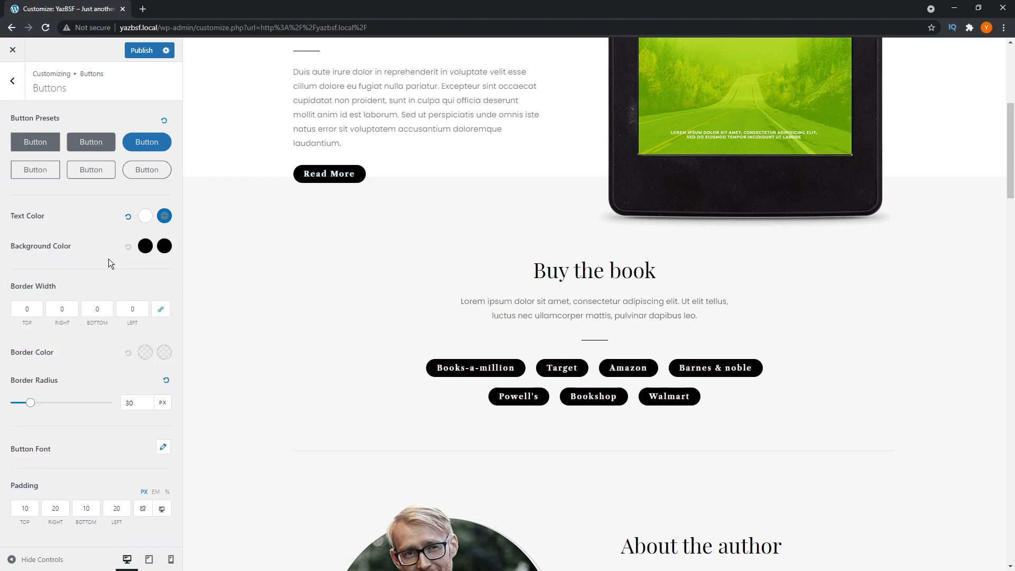
mouse_move(166, 267)
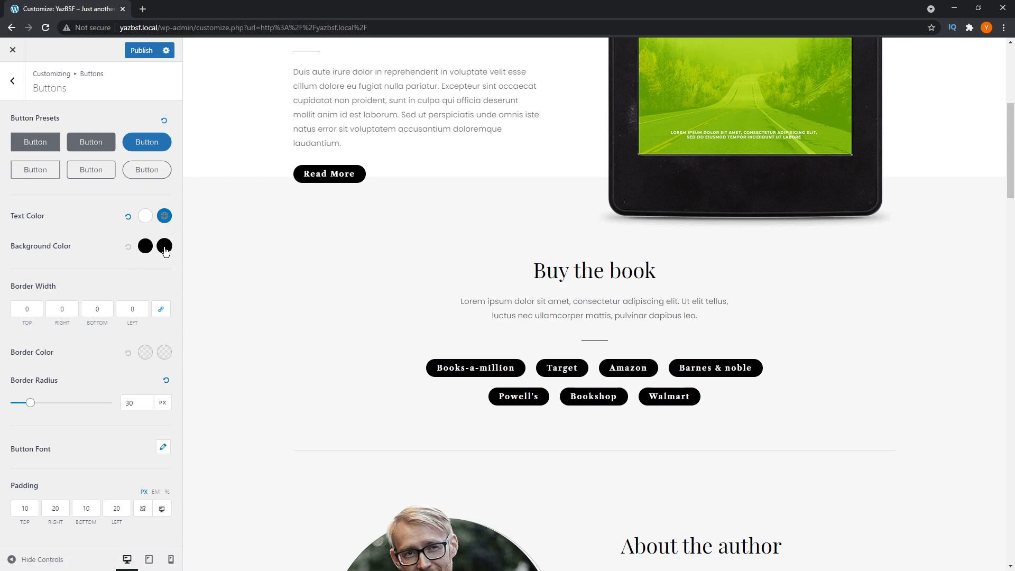
Step: Set the button hover background colour to light grey
left_click(164, 246)
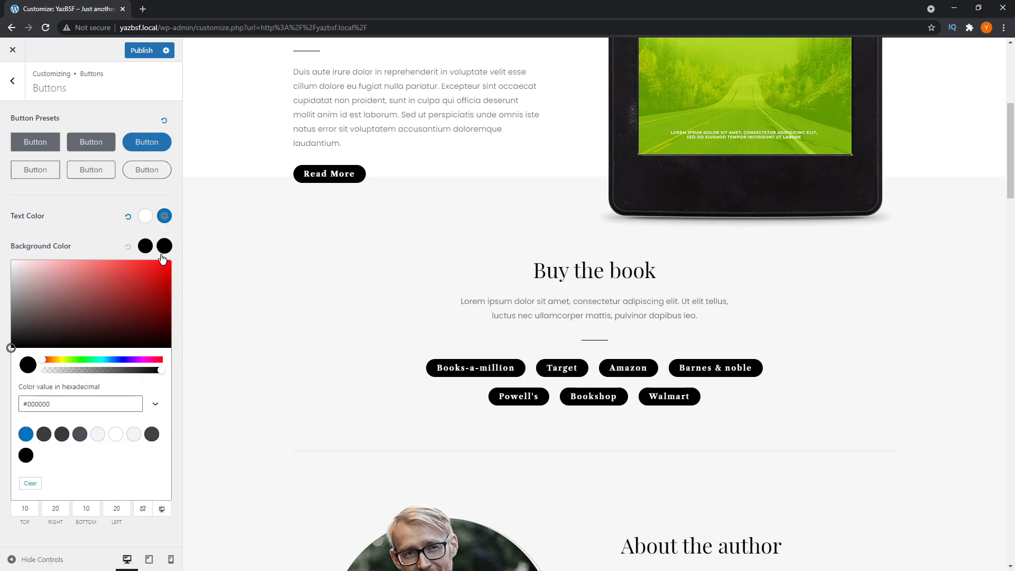
left_click(165, 247)
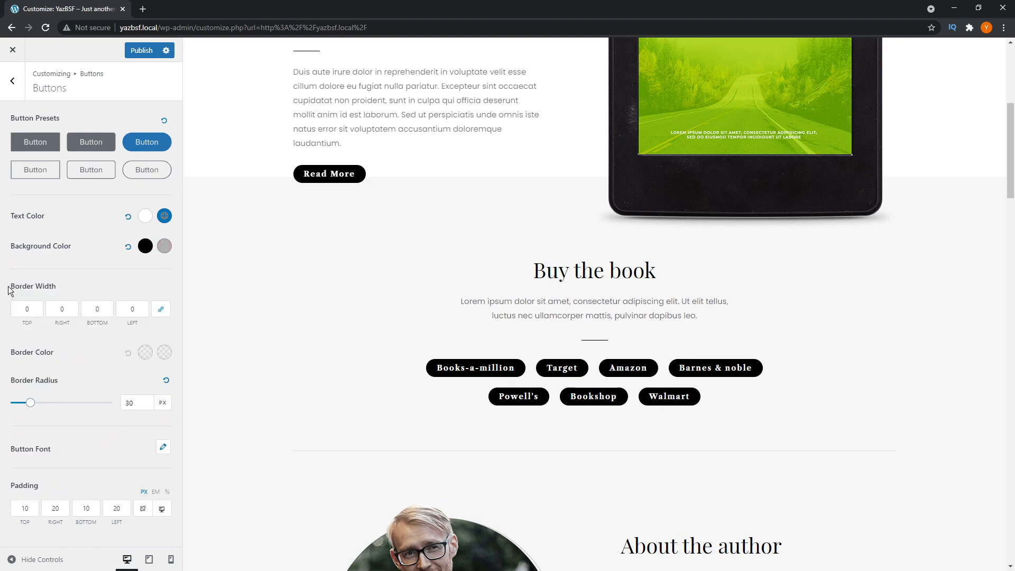
mouse_move(134, 271)
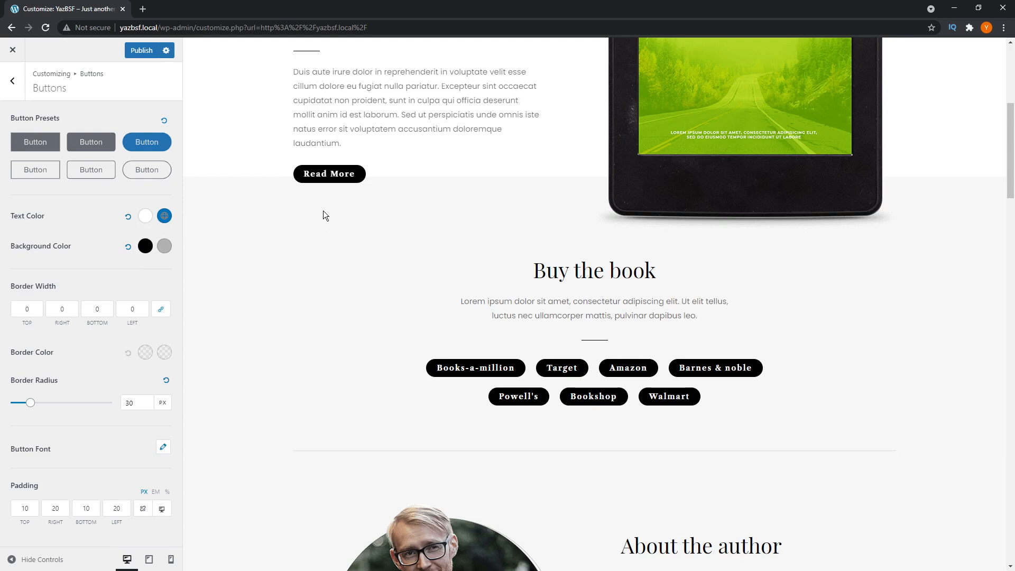
mouse_move(328, 173)
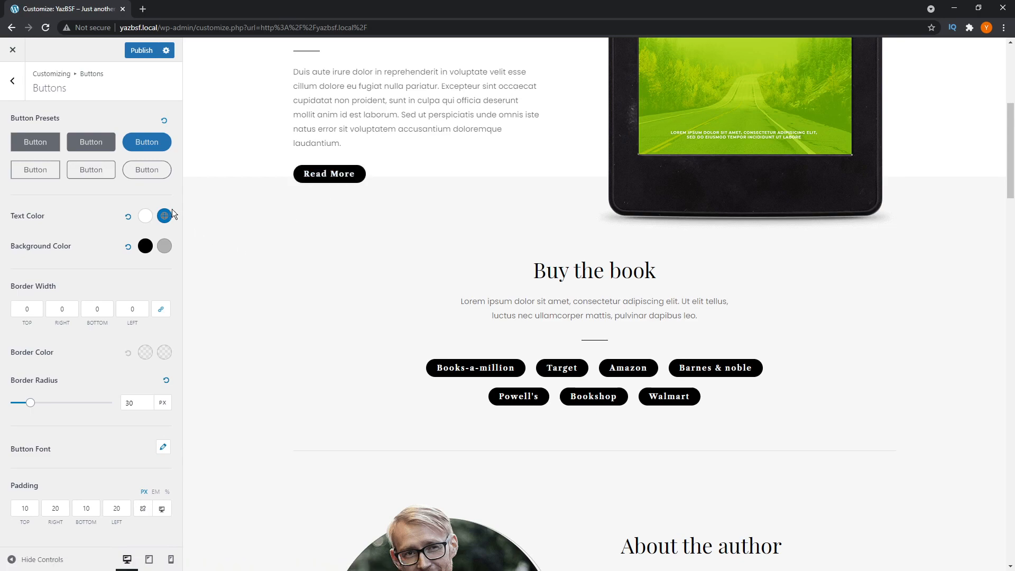
mouse_move(180, 220)
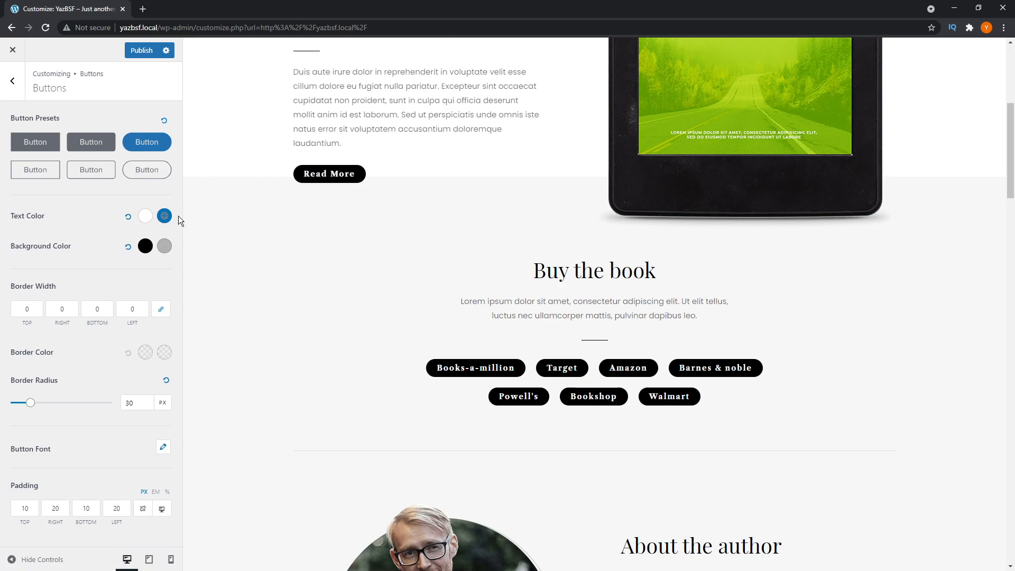
mouse_move(177, 232)
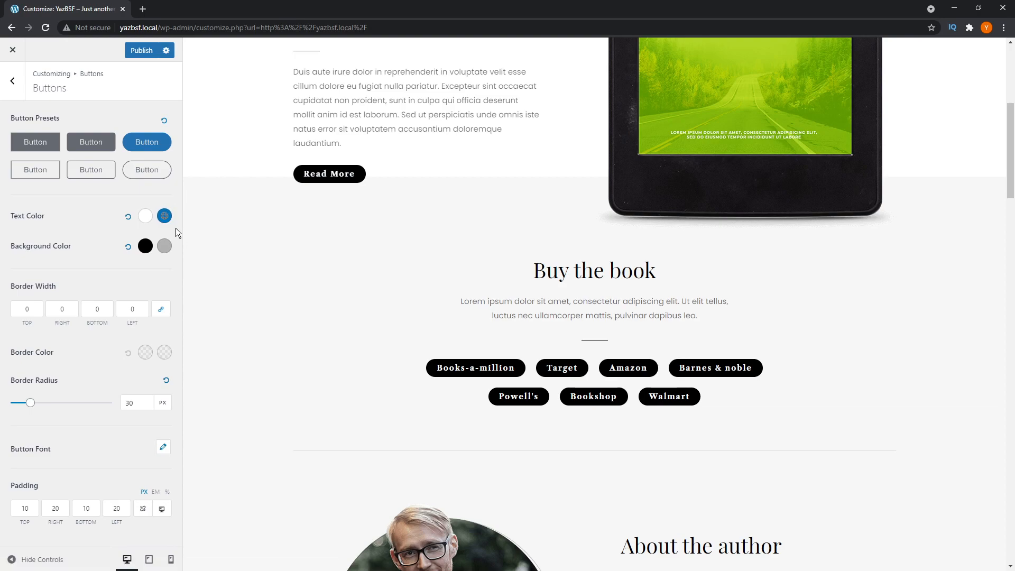
mouse_move(326, 314)
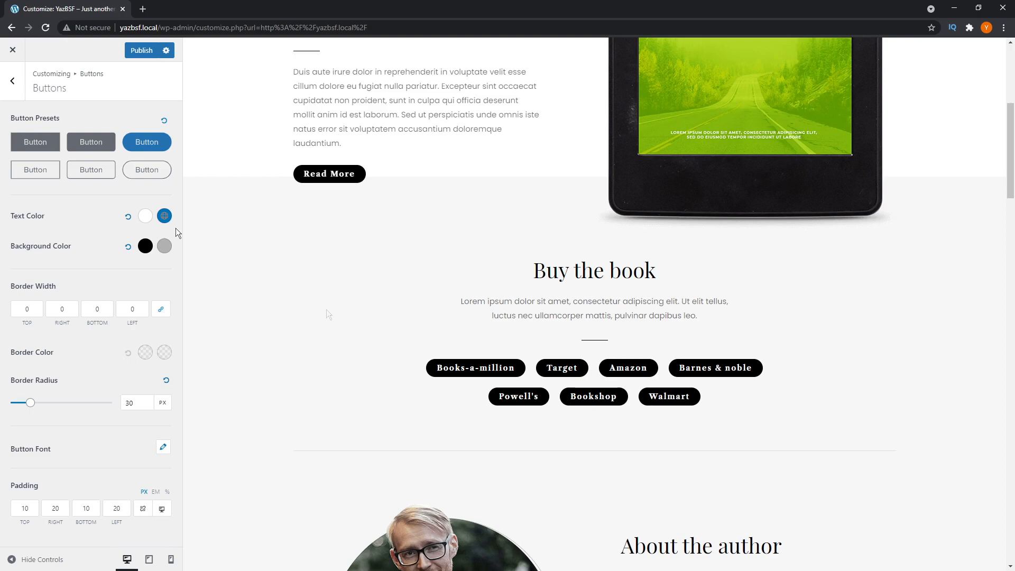
mouse_move(328, 315)
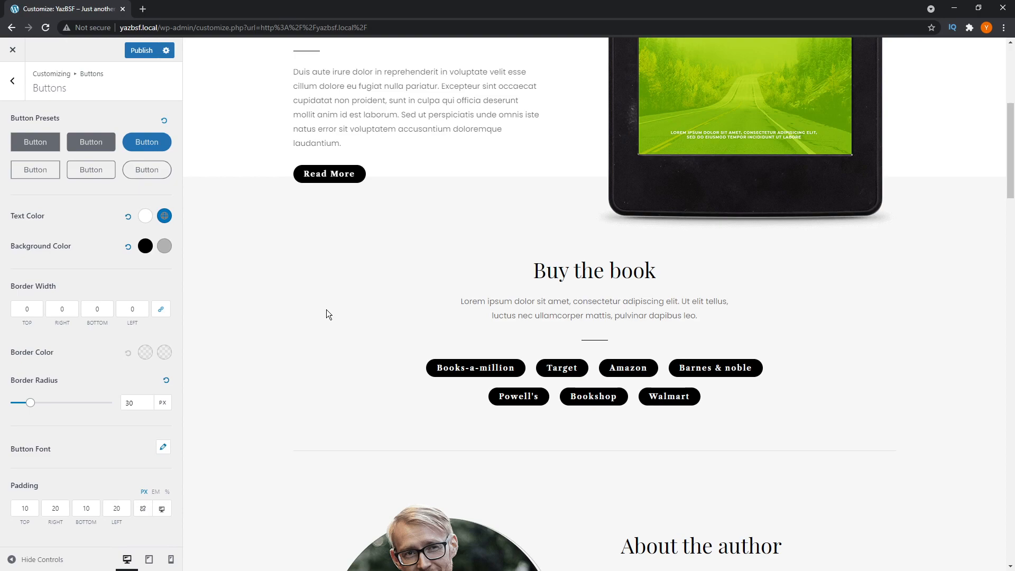
mouse_move(379, 174)
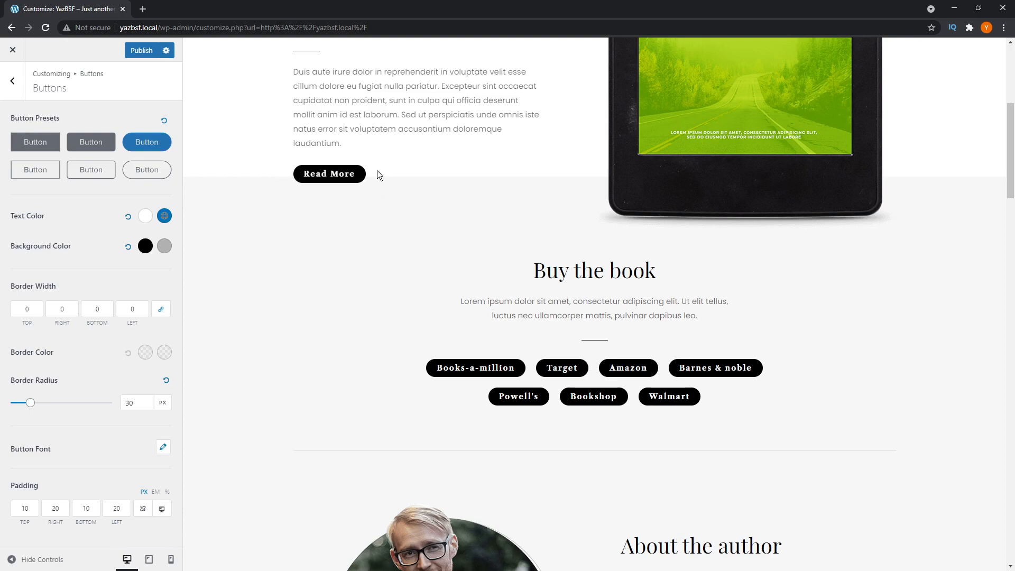
mouse_move(489, 421)
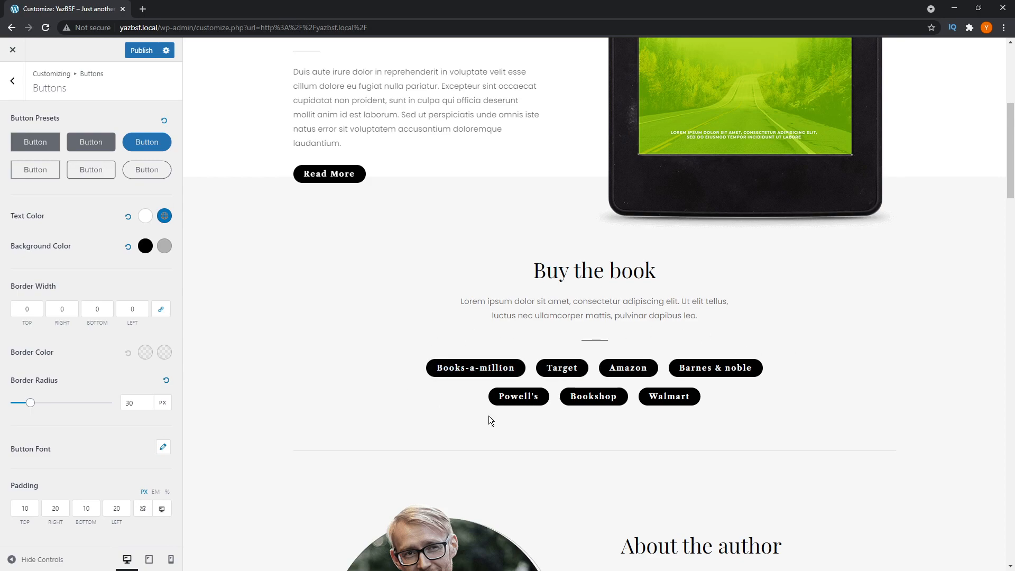
mouse_move(342, 181)
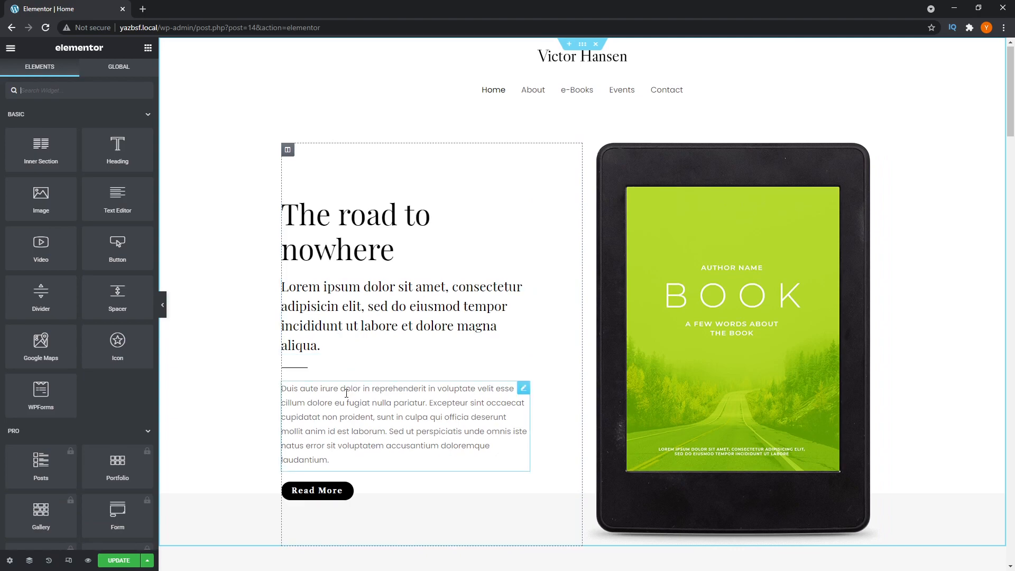
Step: Select the Read More button in Elementor and show its Style settings
scroll("down", 3)
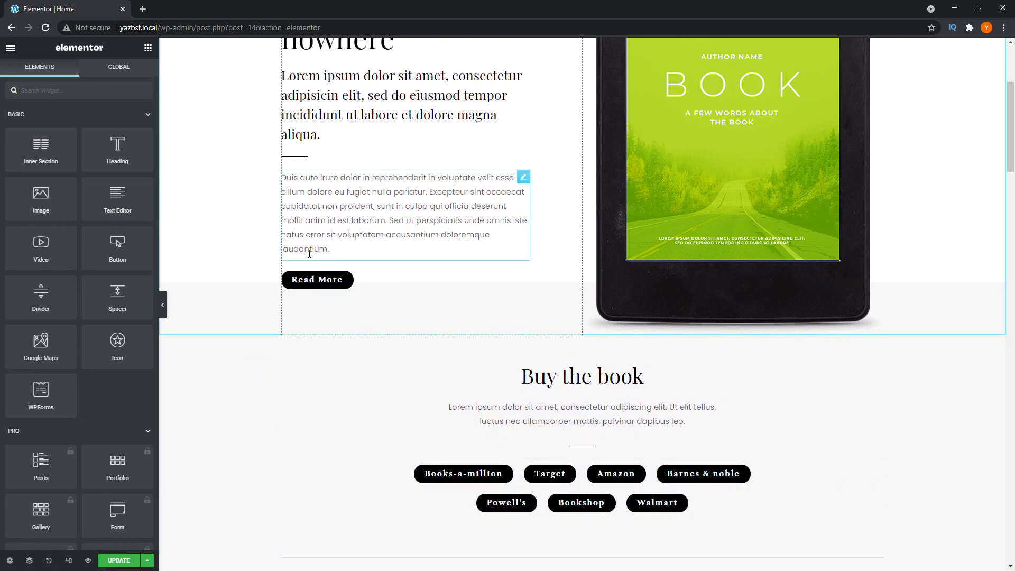
left_click(316, 279)
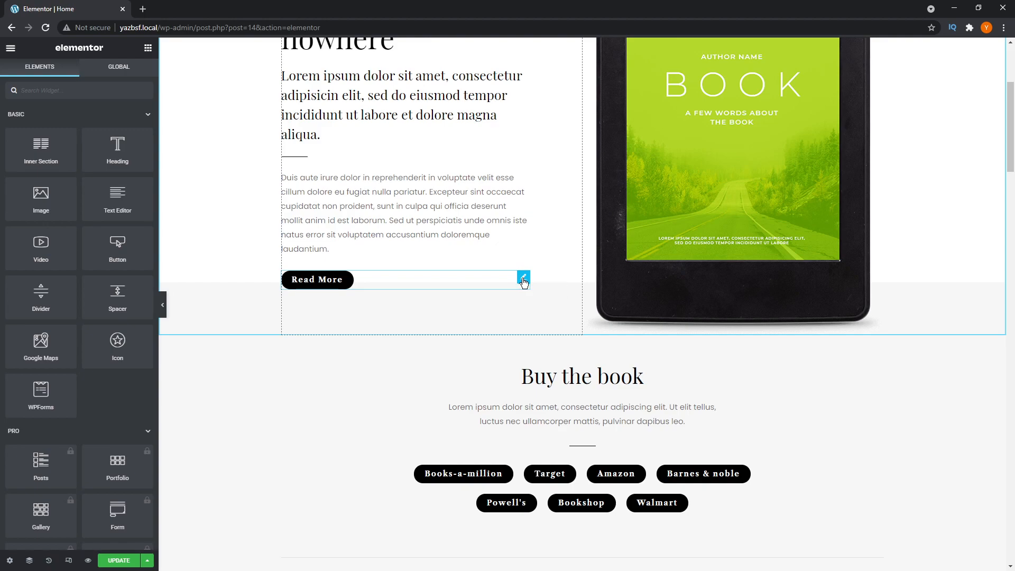
left_click(317, 279)
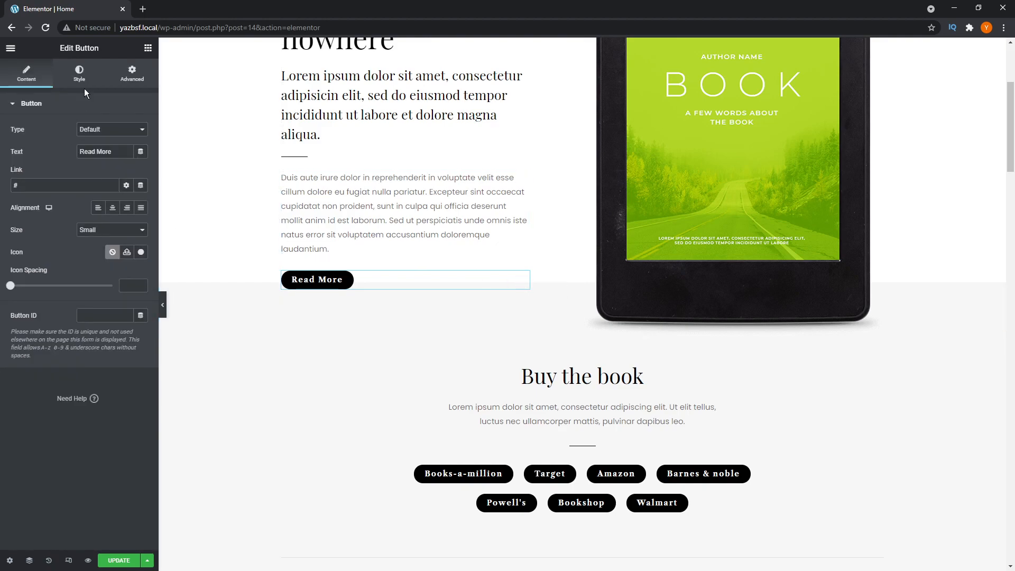
left_click(79, 71)
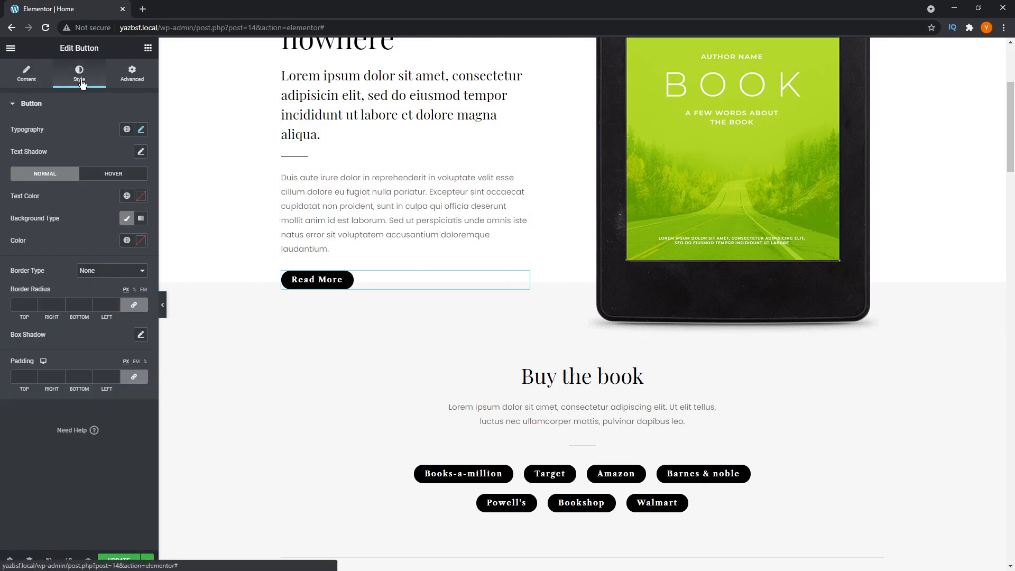
mouse_move(10, 229)
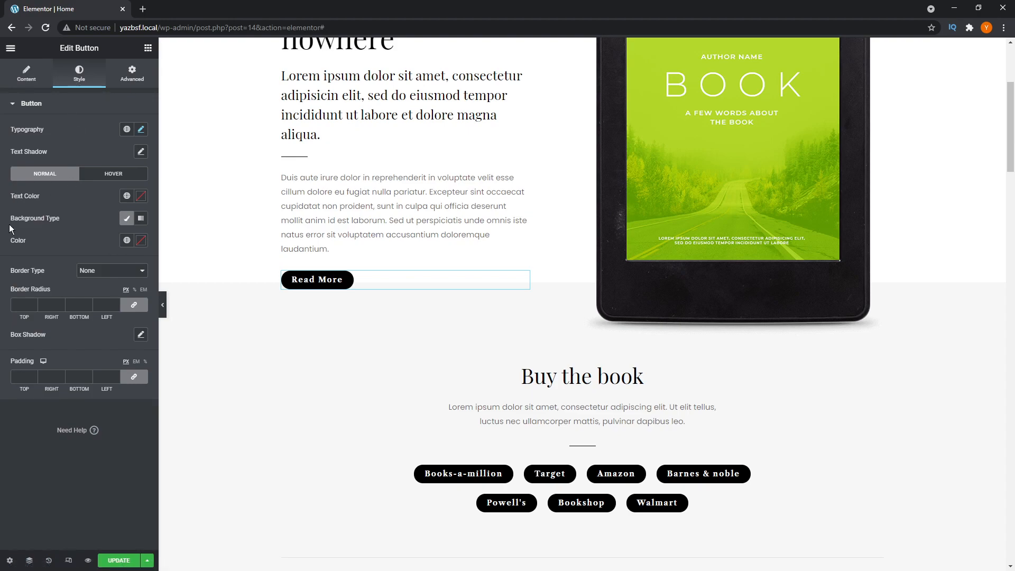
mouse_move(103, 244)
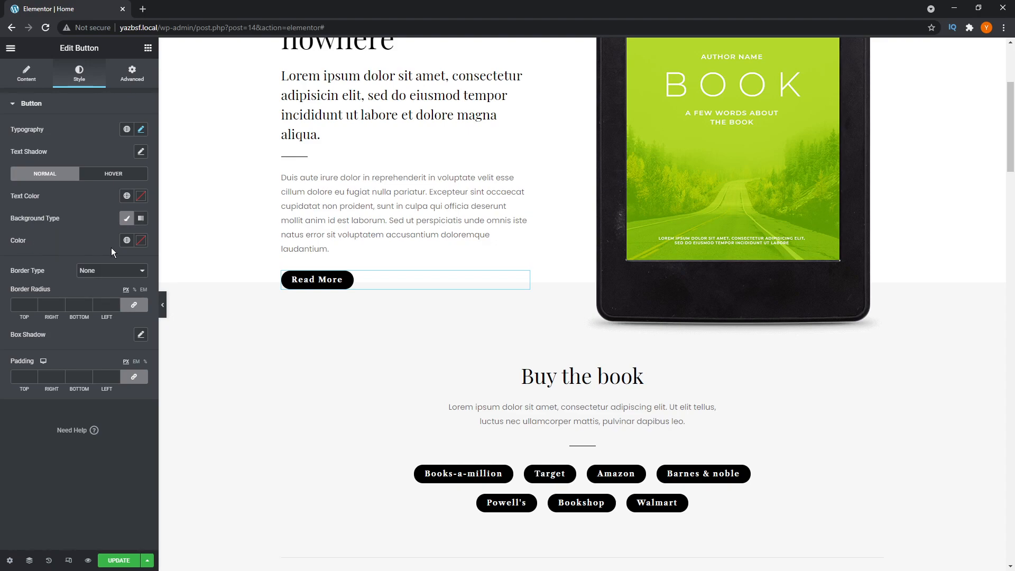
mouse_move(115, 251)
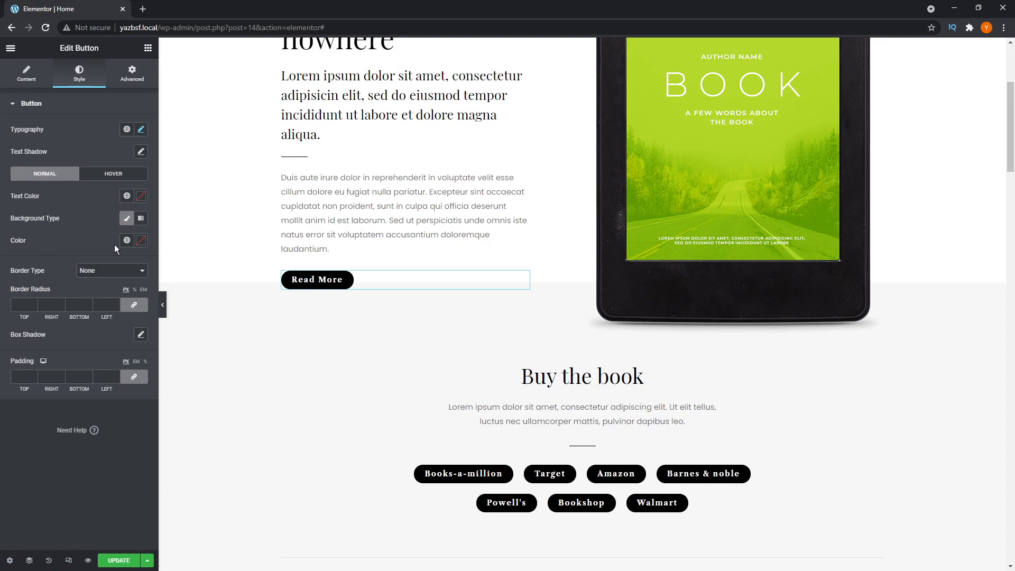
Step: Set the Read More button's background to green from the global colours
left_click(127, 240)
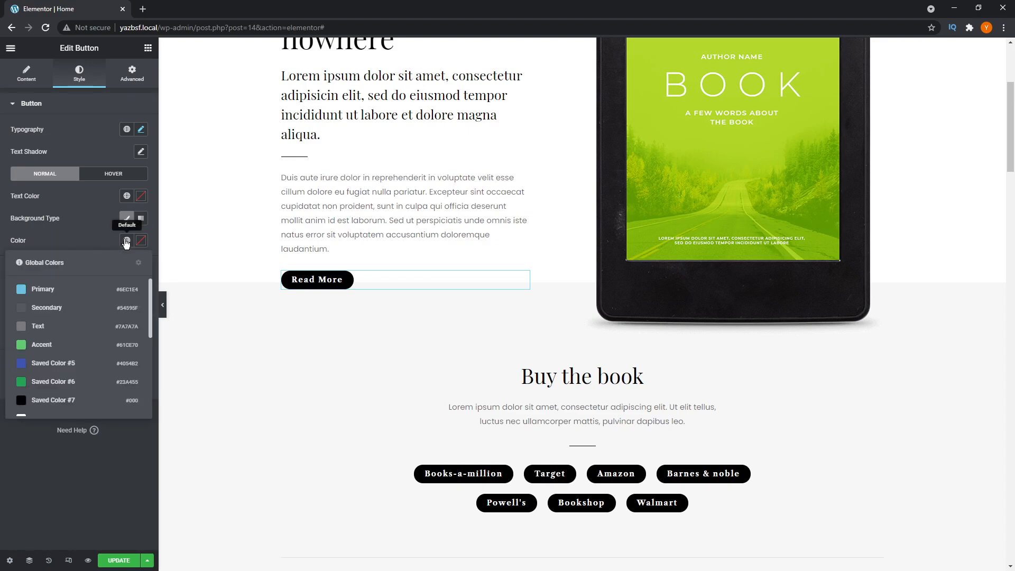
scroll("down", 3)
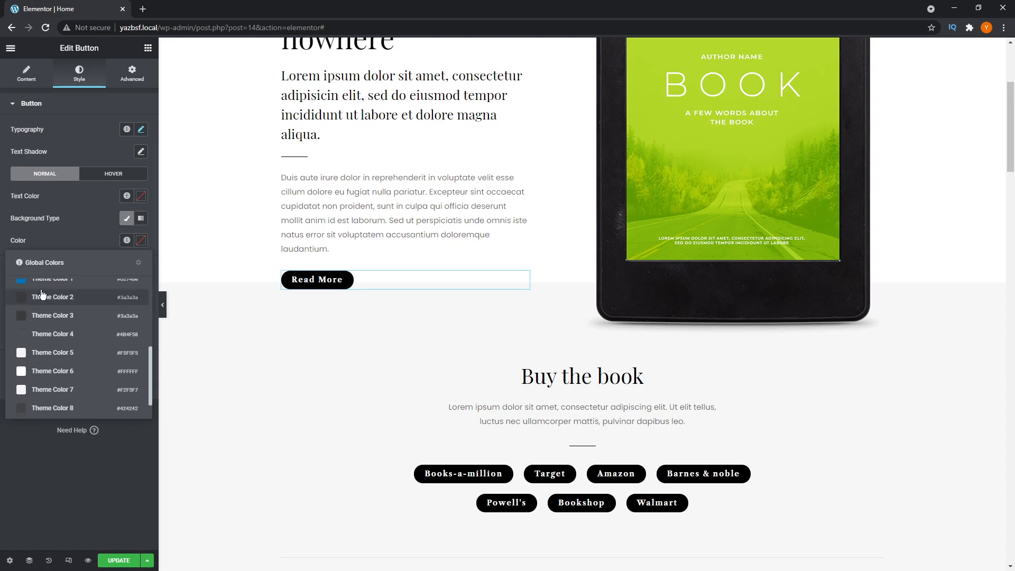
scroll("down", 3)
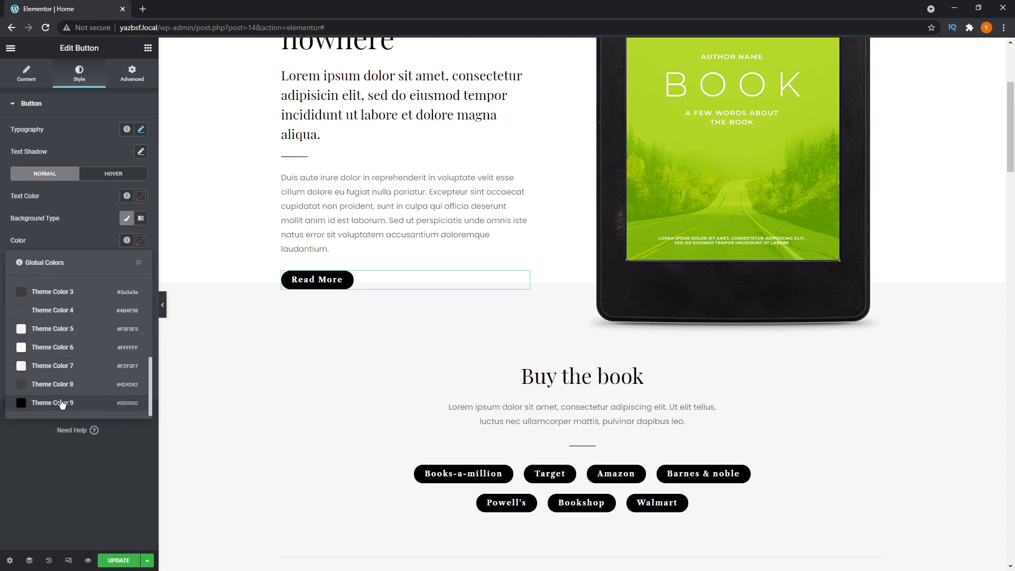
scroll("up", 3)
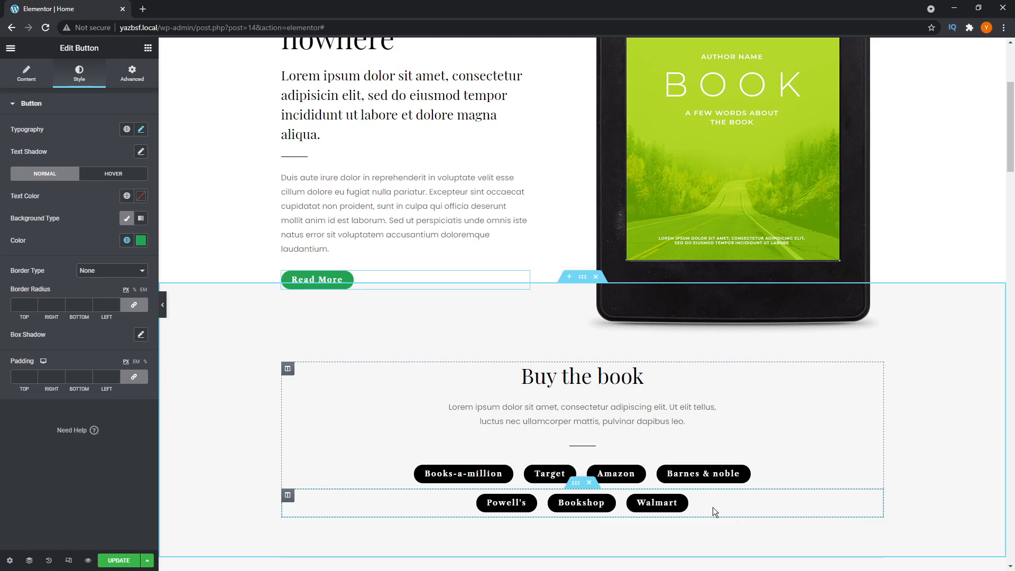
left_click(316, 316)
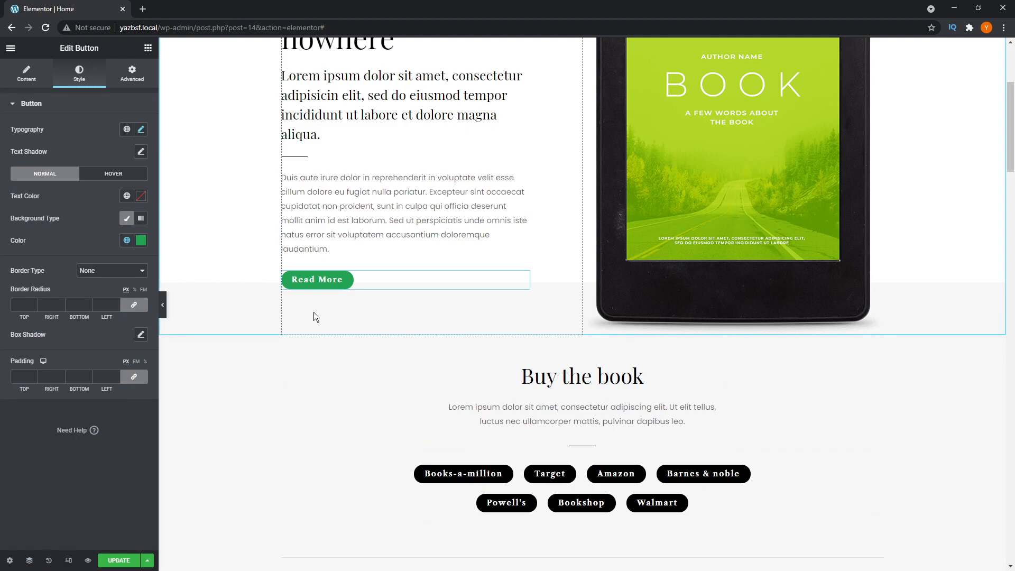
mouse_move(341, 287)
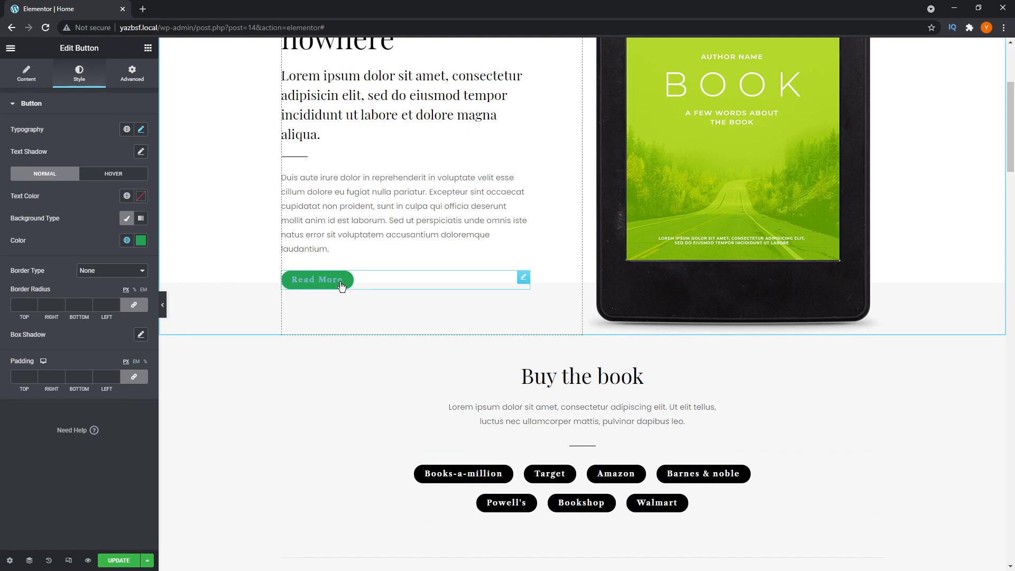
mouse_move(336, 299)
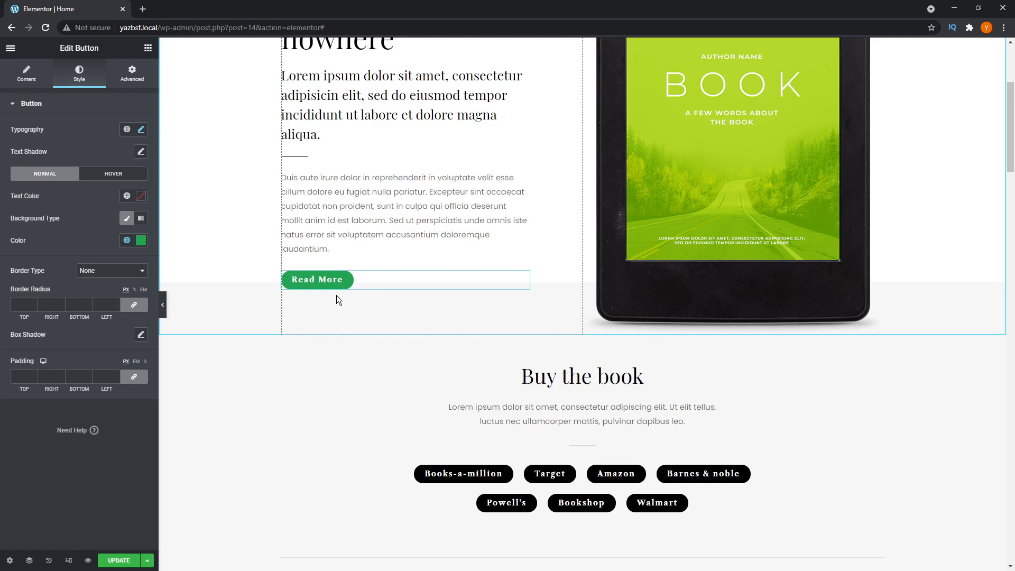
mouse_move(126, 114)
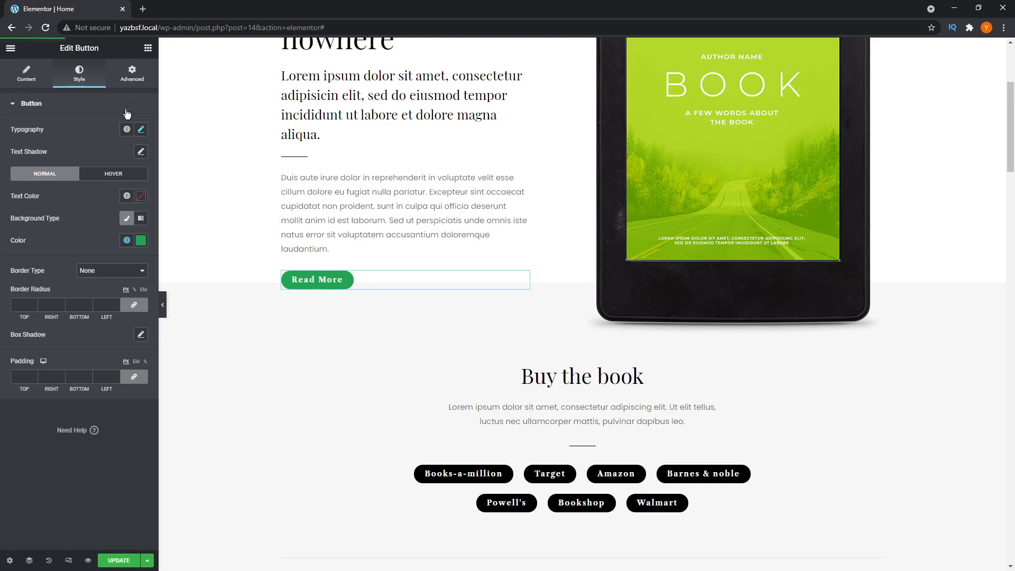
mouse_move(142, 251)
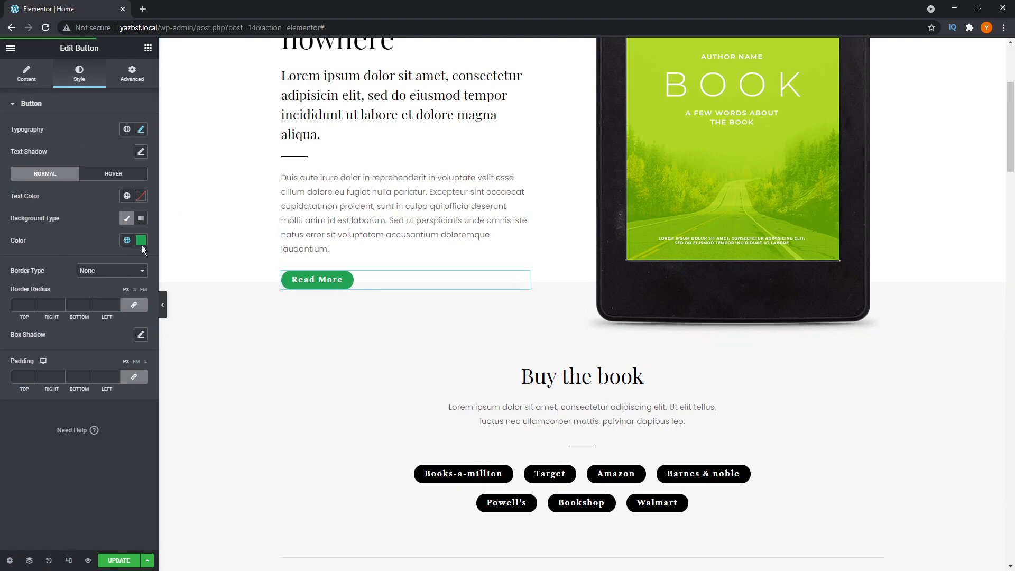
mouse_move(148, 253)
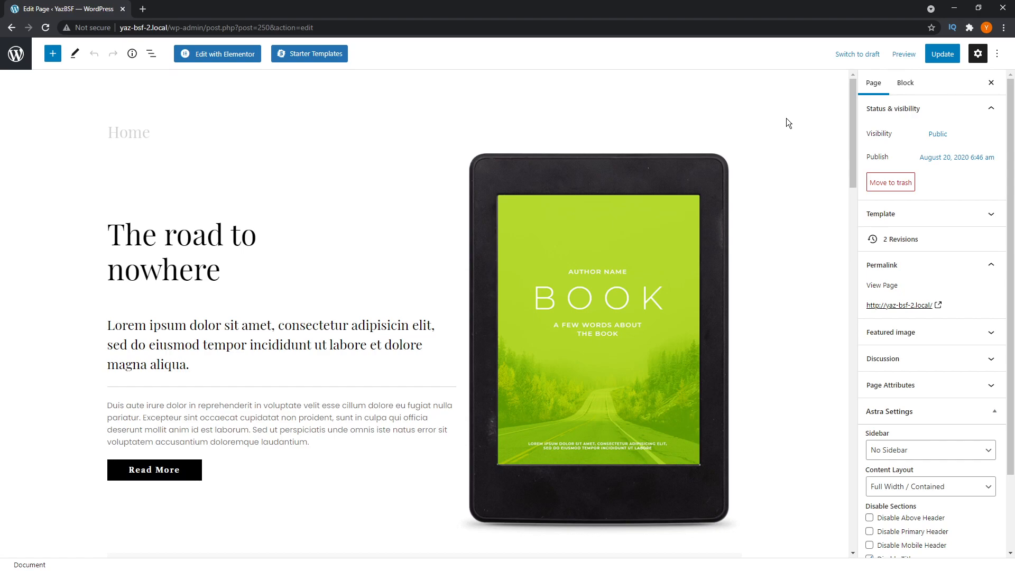
Step: Give the Read More button block a 16 border radius and a blue background
scroll("down", 3)
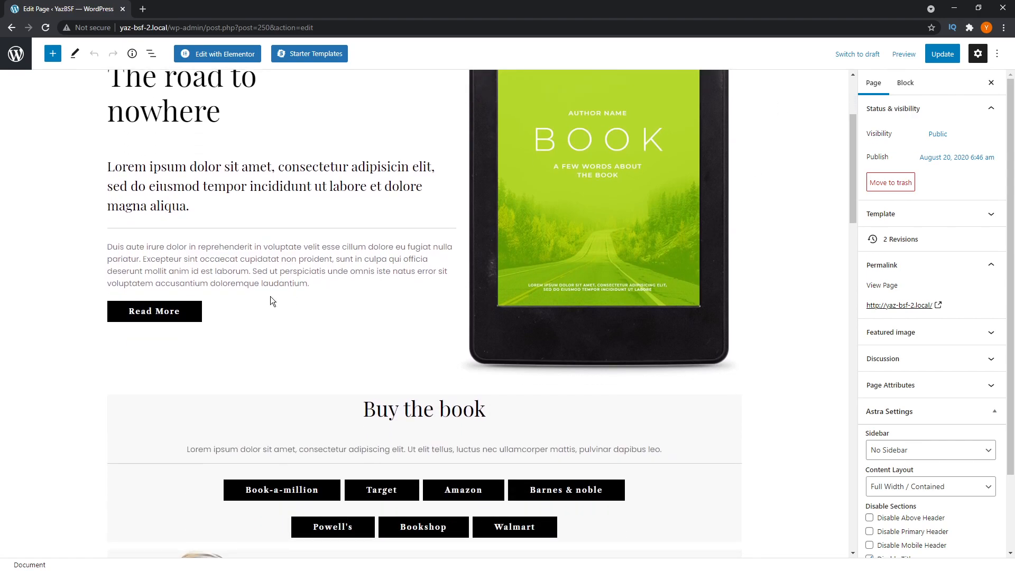
scroll("down", 3)
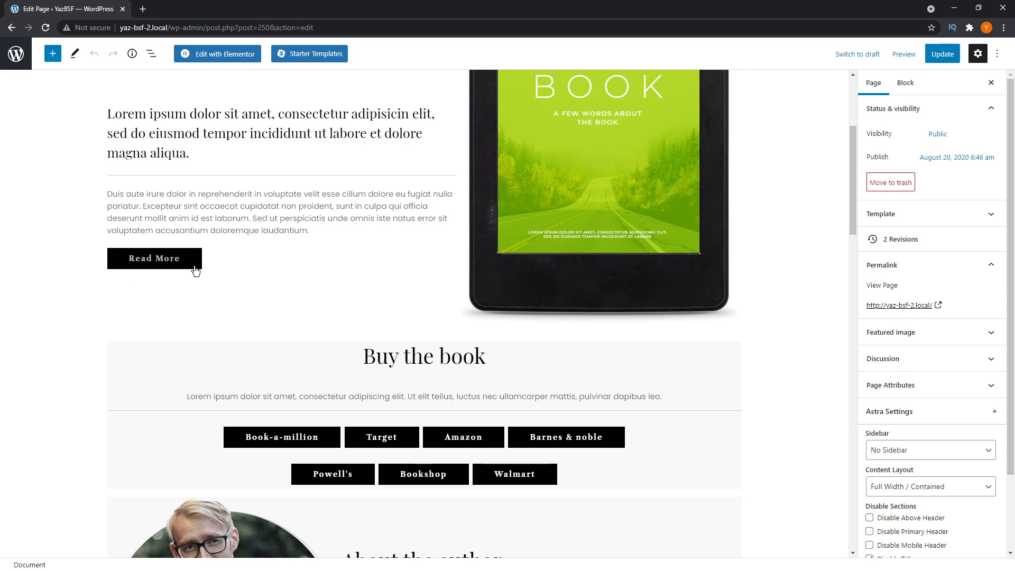
mouse_move(480, 406)
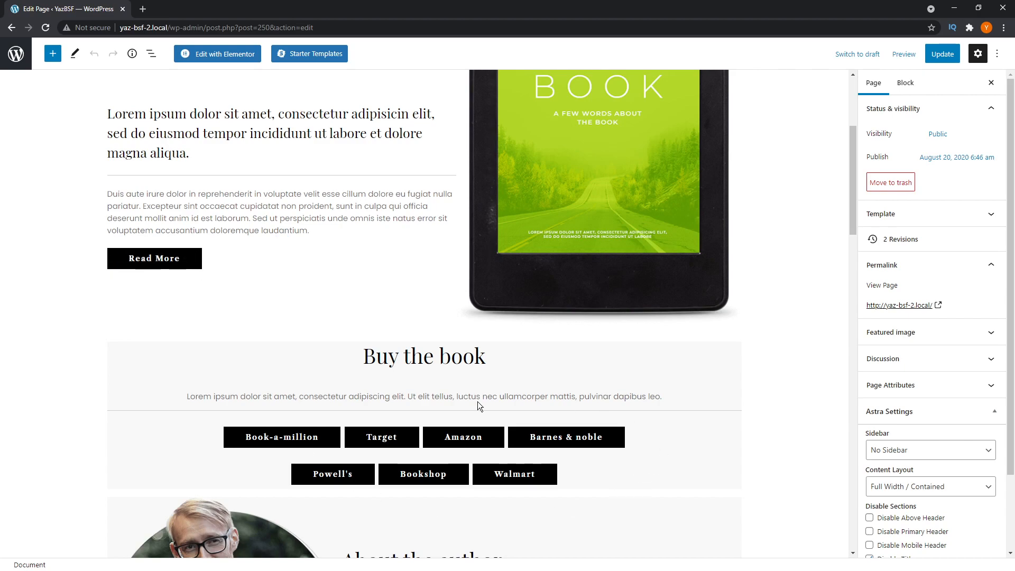
left_click(154, 258)
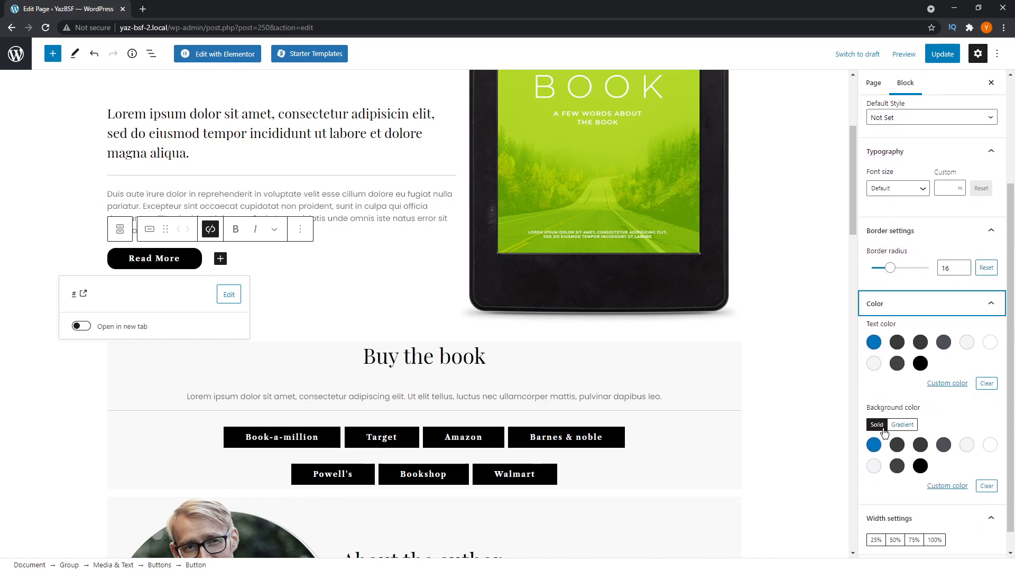
mouse_move(963, 462)
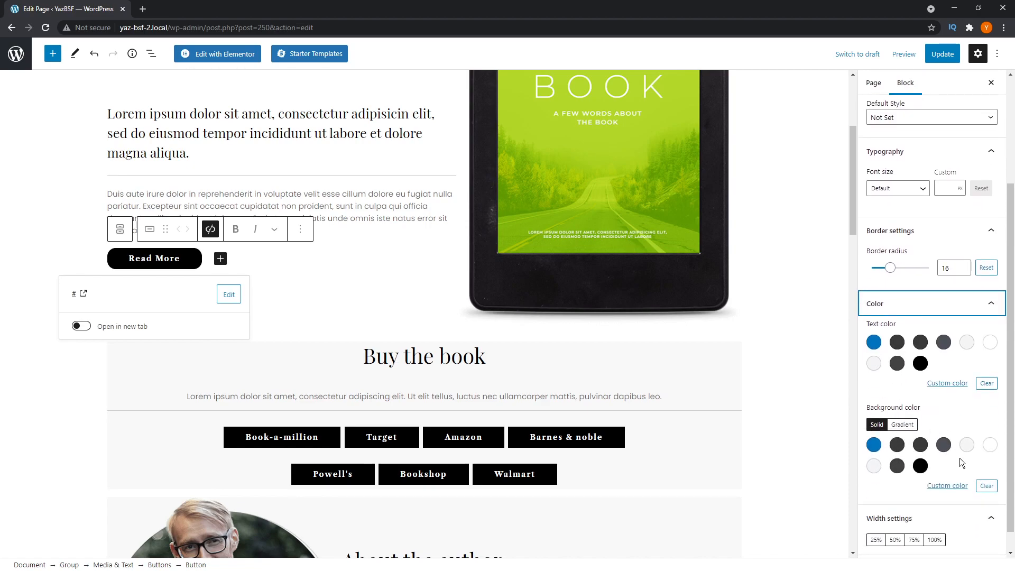
left_click(873, 445)
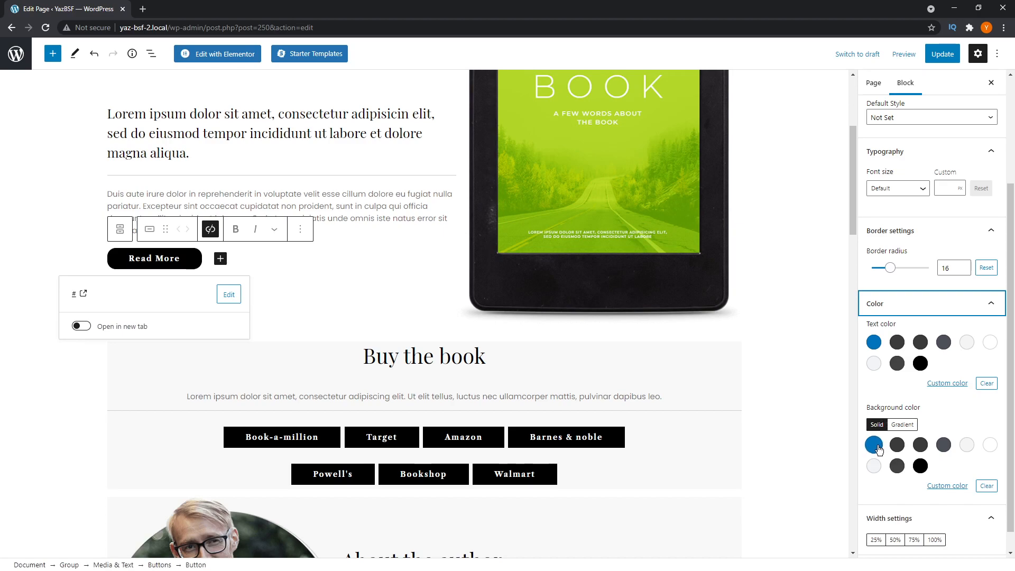
left_click(873, 445)
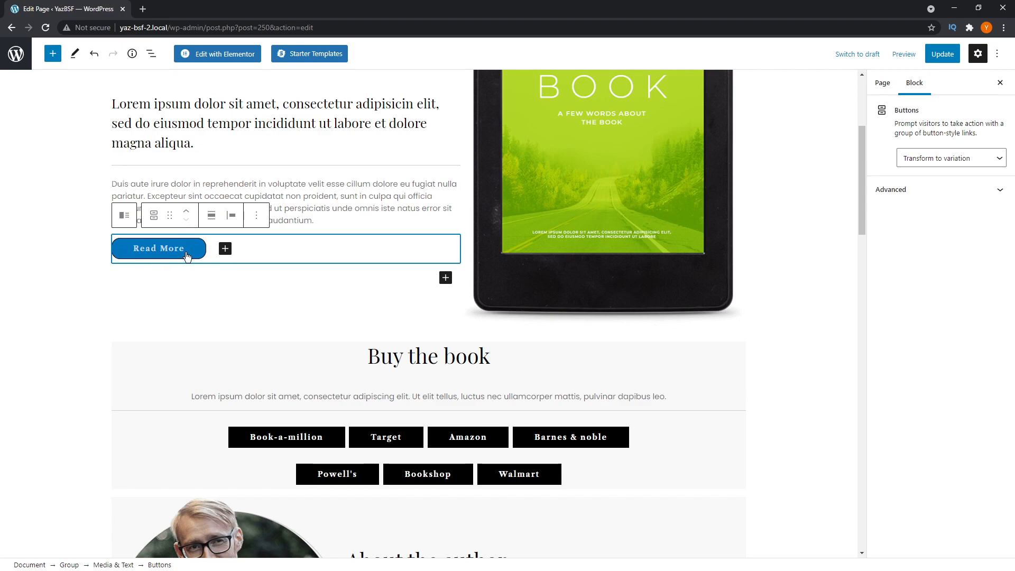
mouse_move(663, 486)
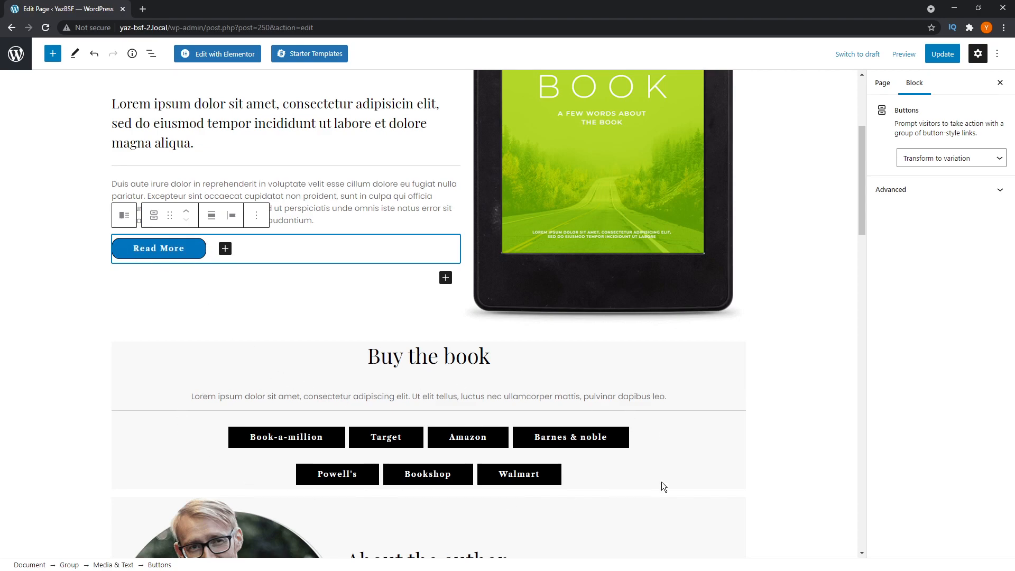
mouse_move(667, 488)
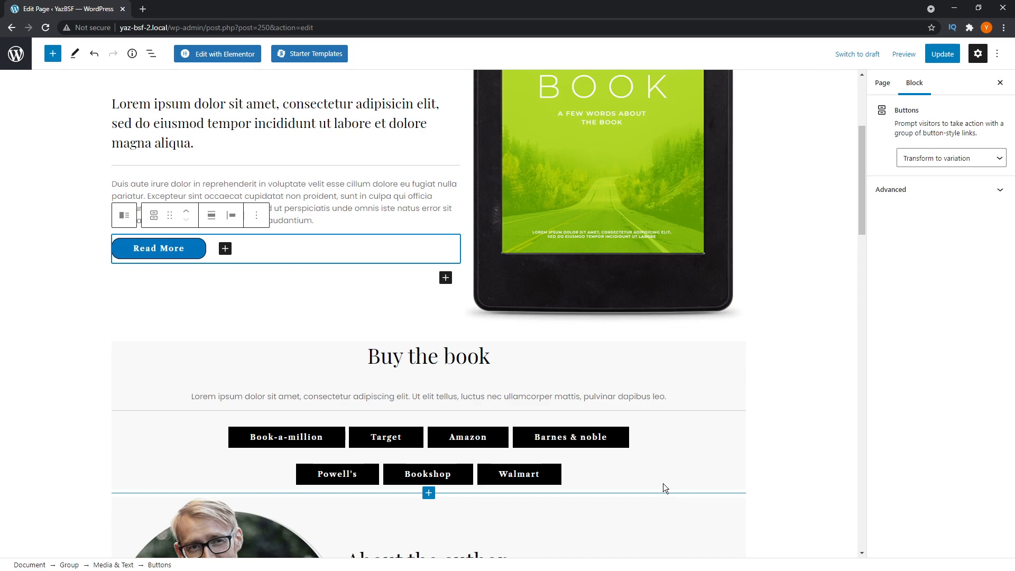
mouse_move(89, 246)
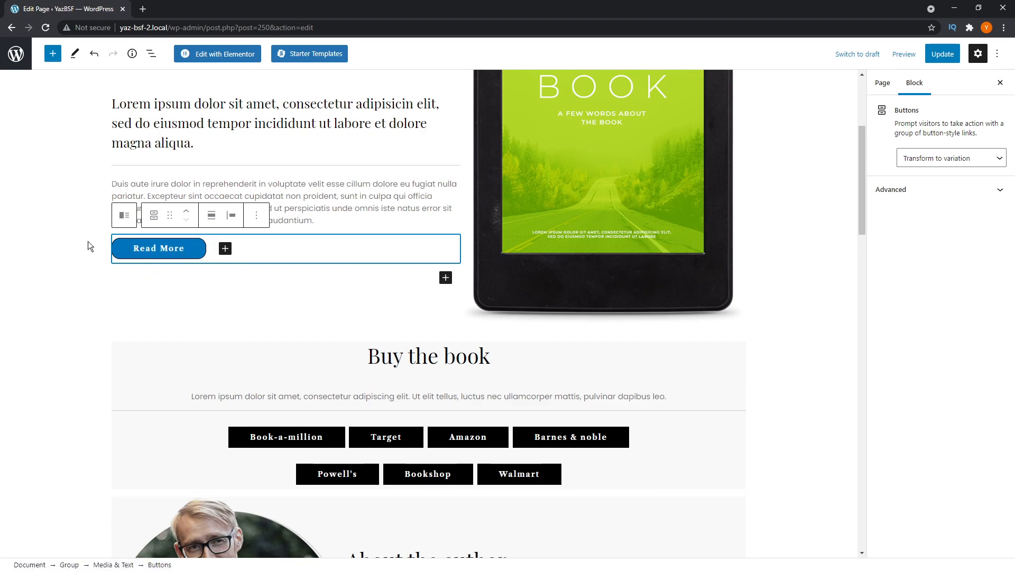
mouse_move(875, 311)
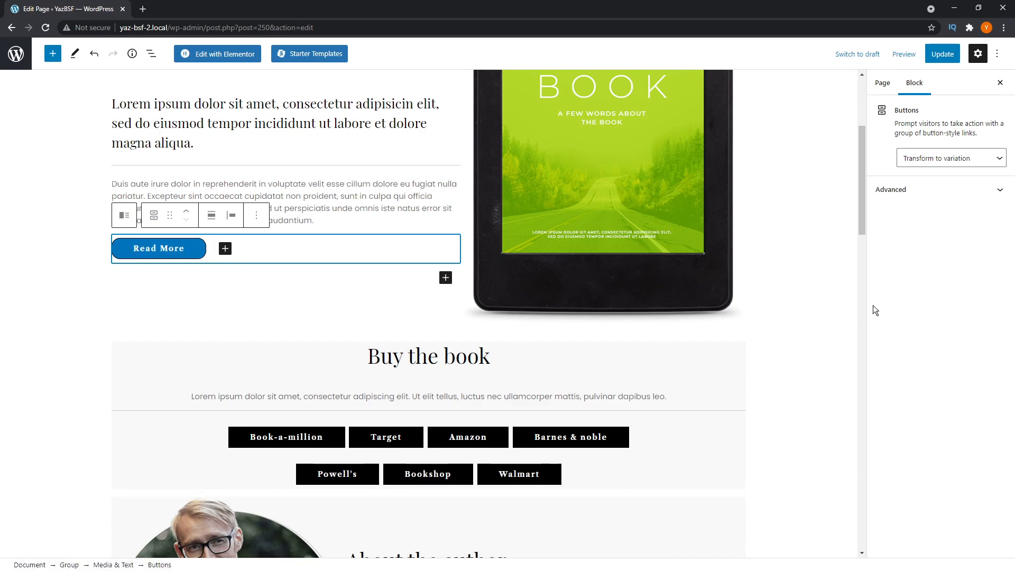
Step: Reset the Read More button to 0 border radius and clear its blue background
left_click(157, 247)
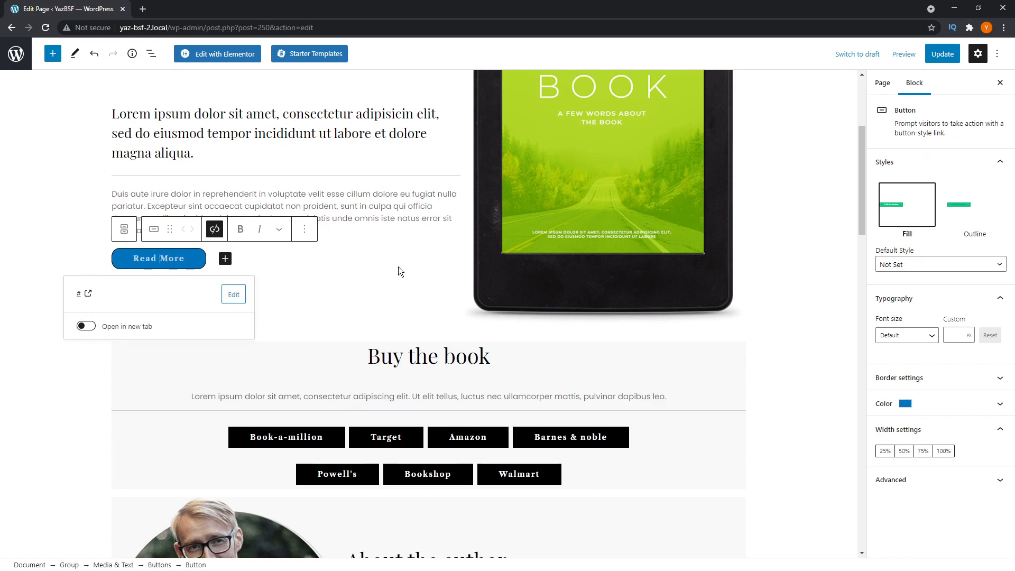
mouse_move(97, 252)
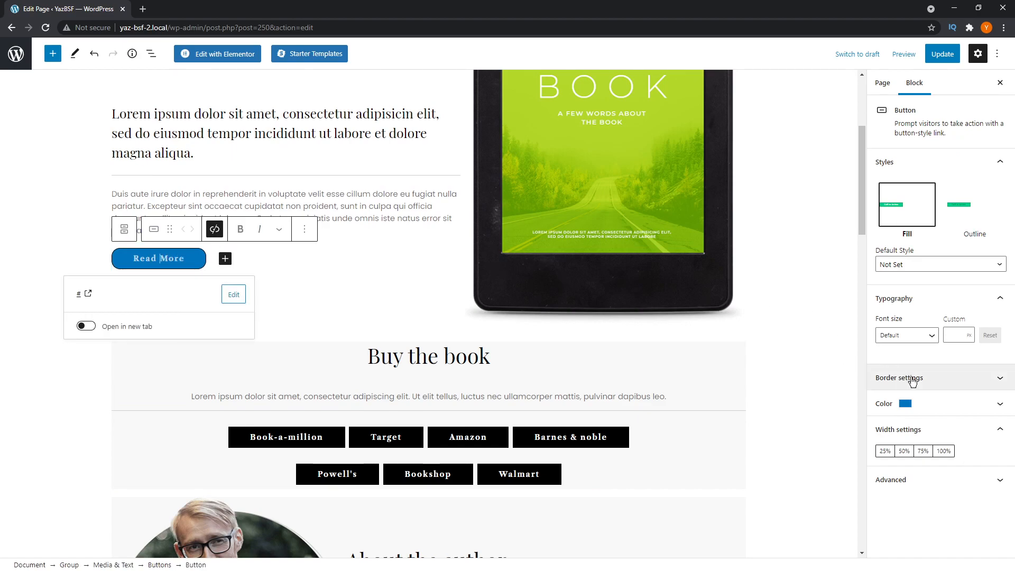
left_click(898, 378)
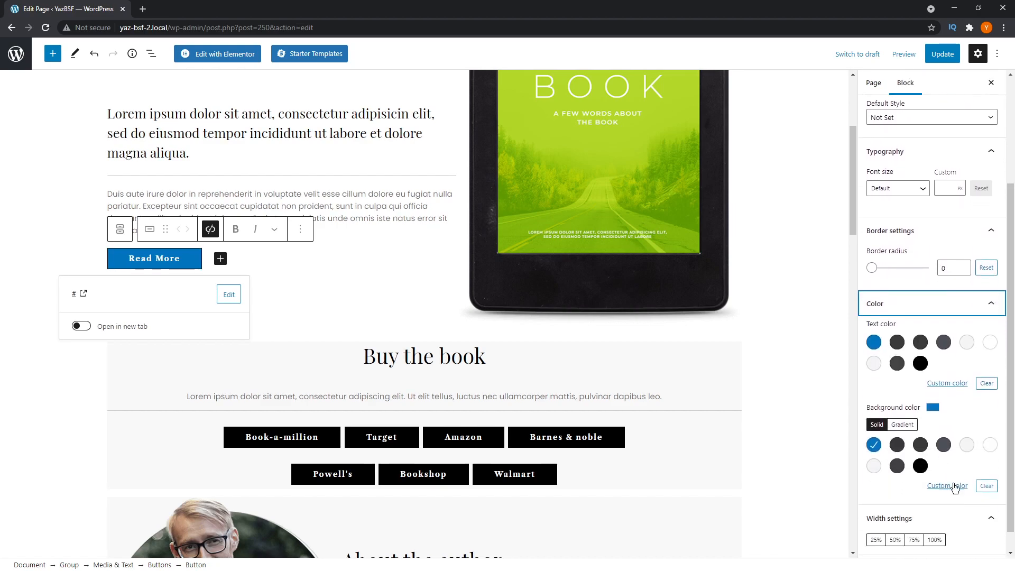
left_click(874, 445)
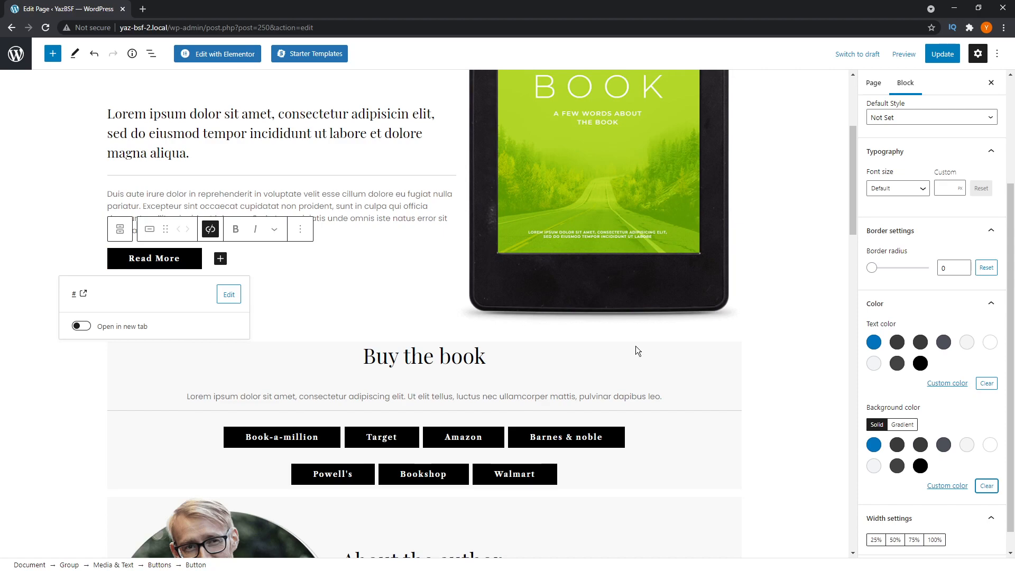
mouse_move(168, 258)
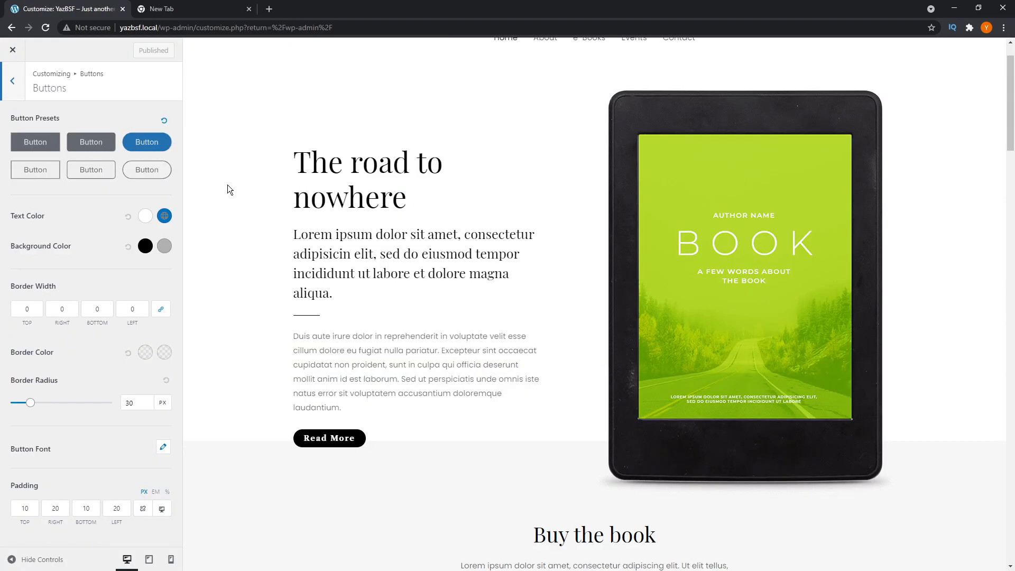
mouse_move(165, 129)
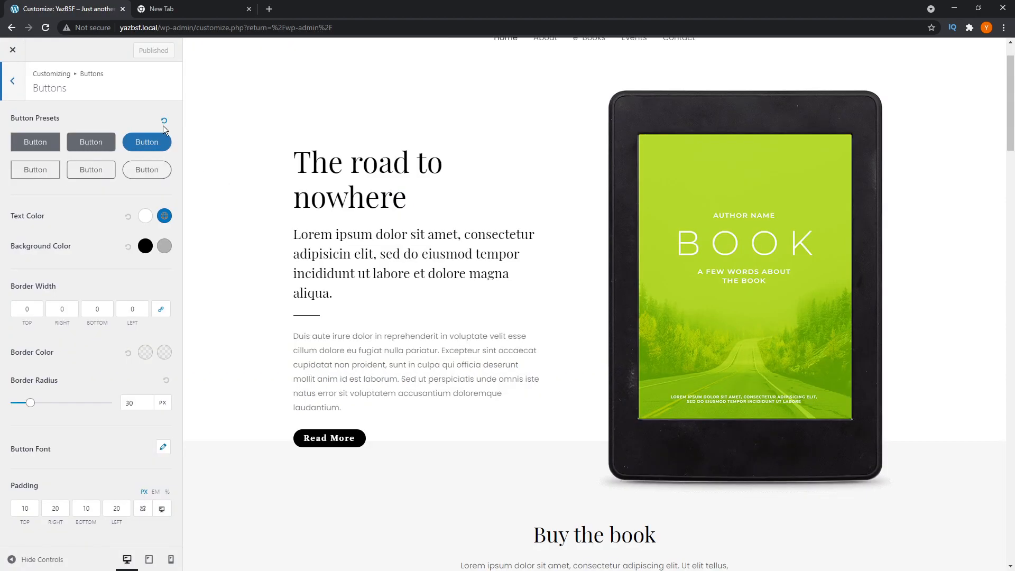
mouse_move(9, 125)
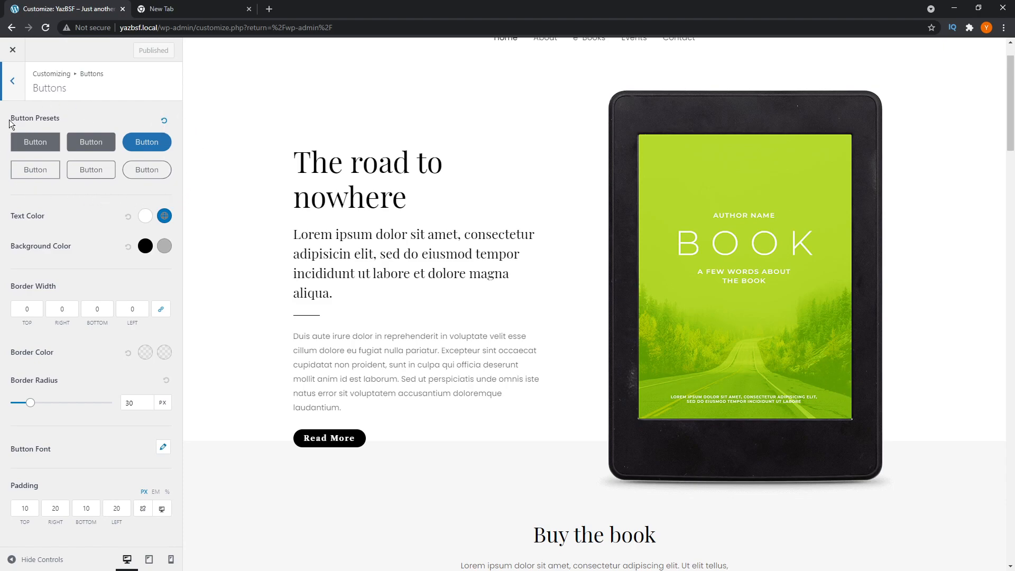